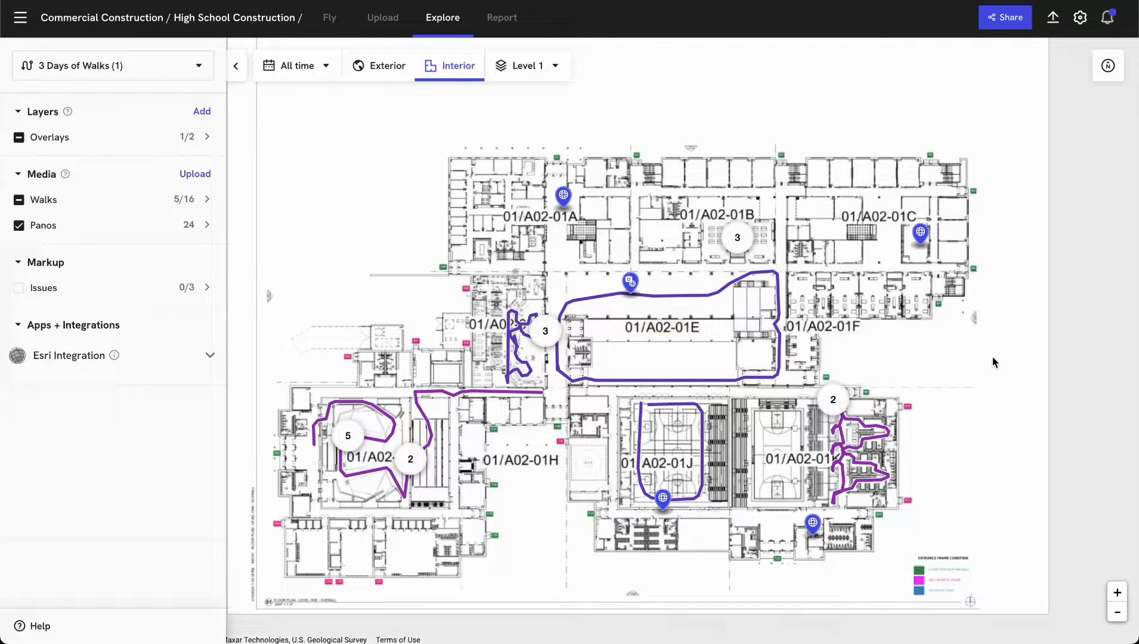
mouse_move(735, 172)
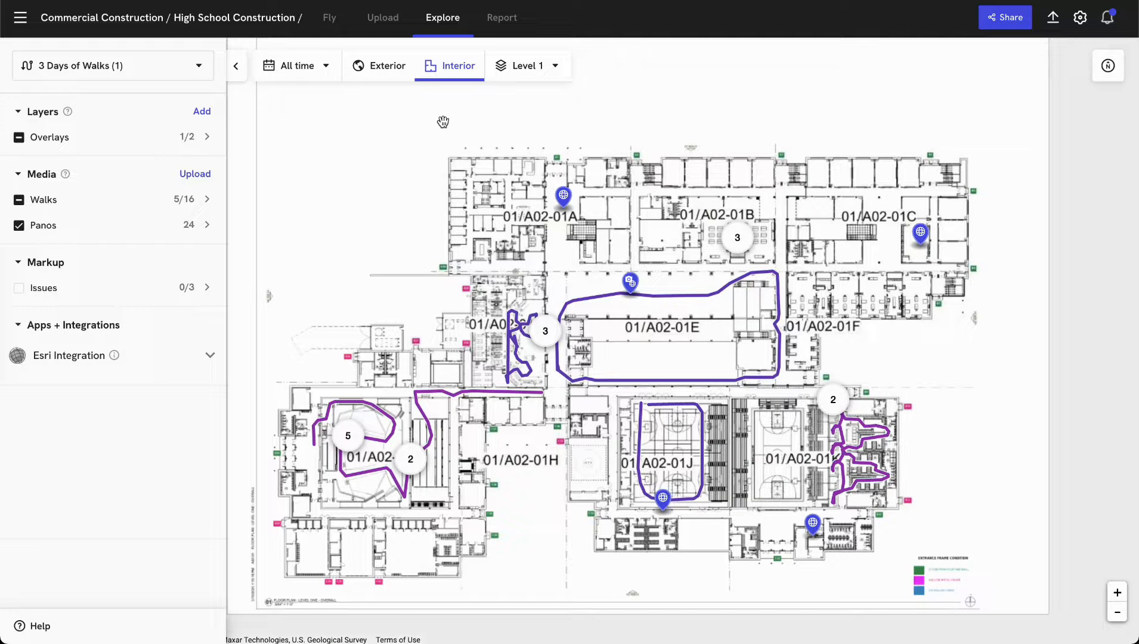
Check the level and date filters, then start adding a floor plan or project file
left_click(528, 65)
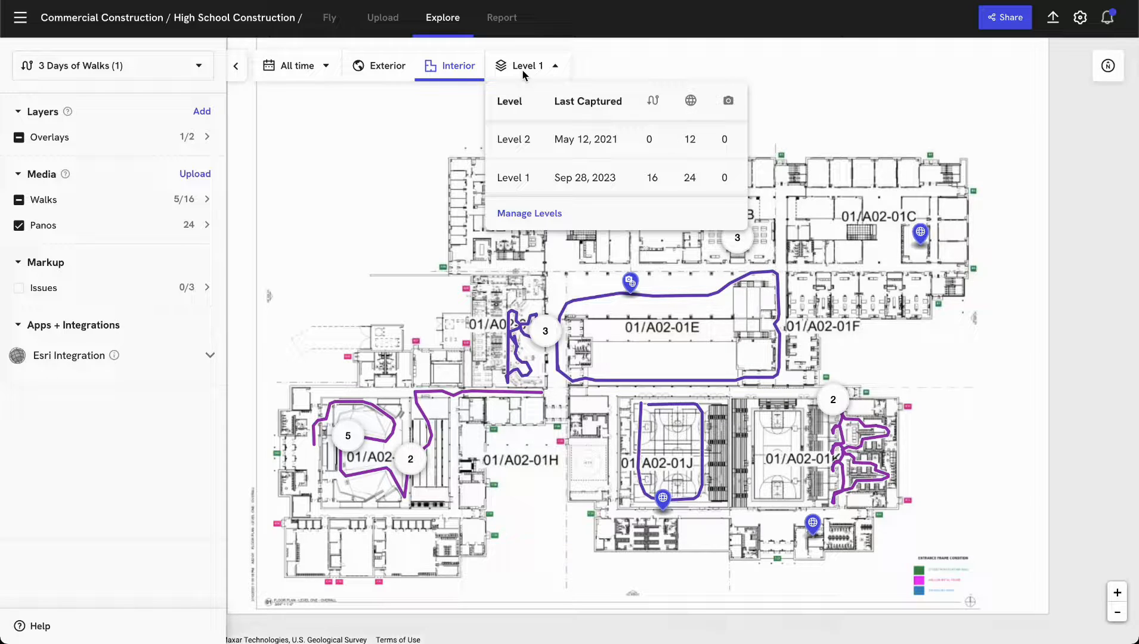
left_click(529, 64)
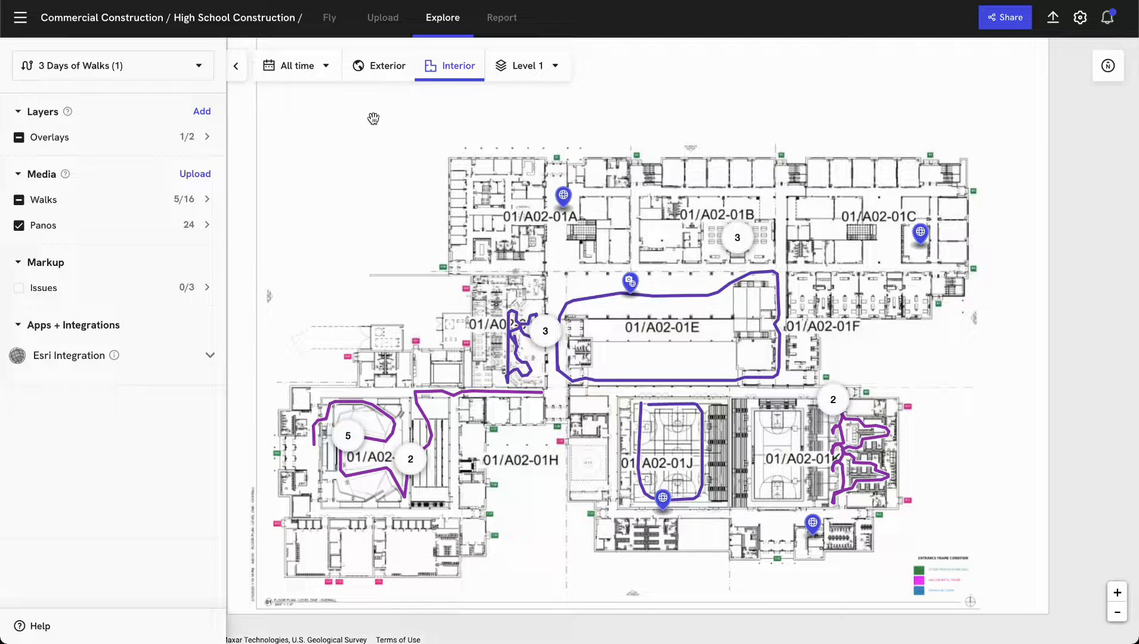
left_click(297, 66)
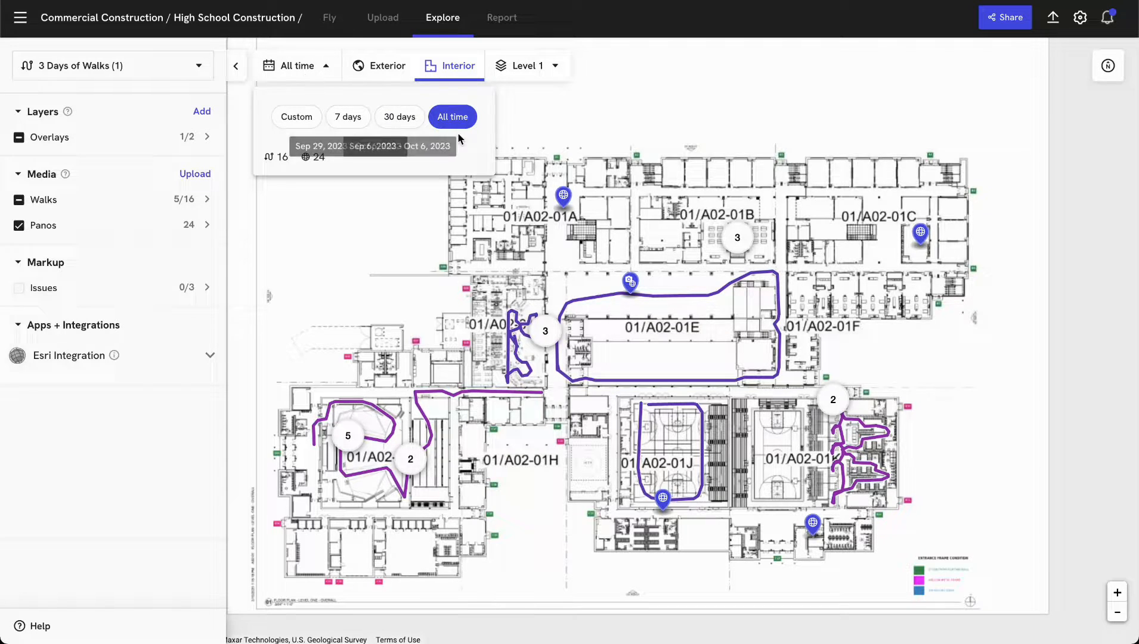
mouse_move(310, 121)
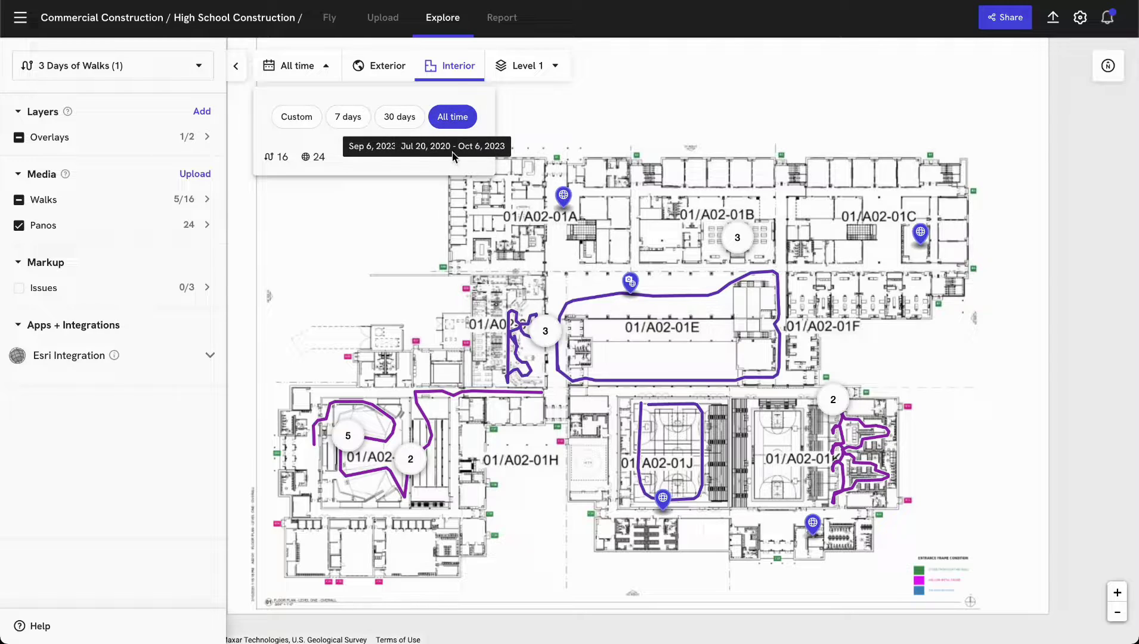
mouse_move(513, 518)
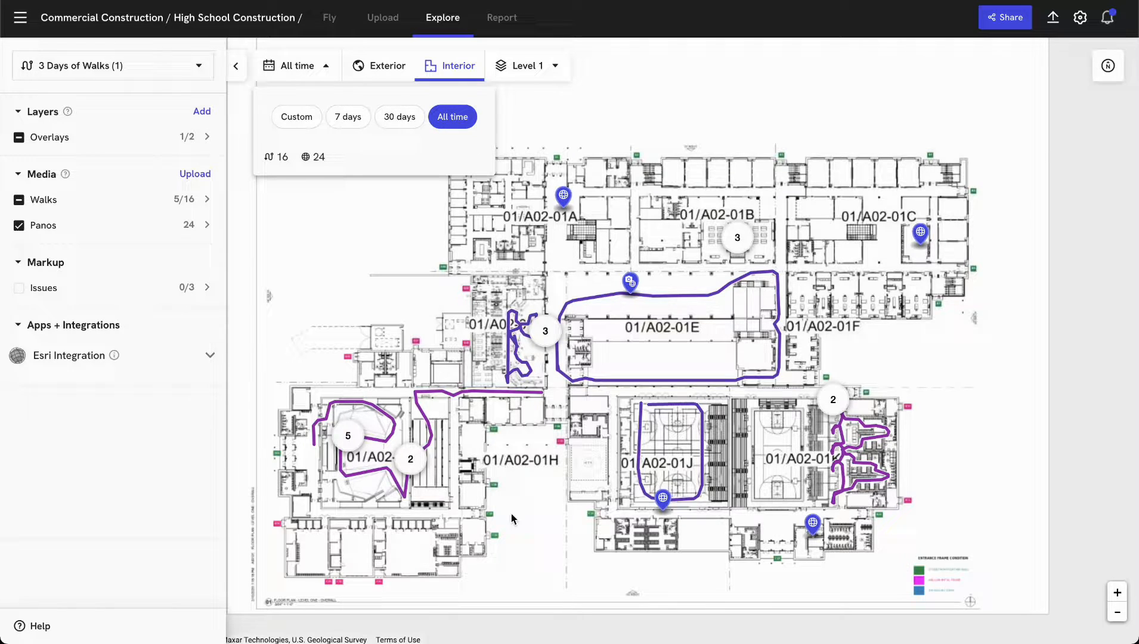
mouse_move(587, 479)
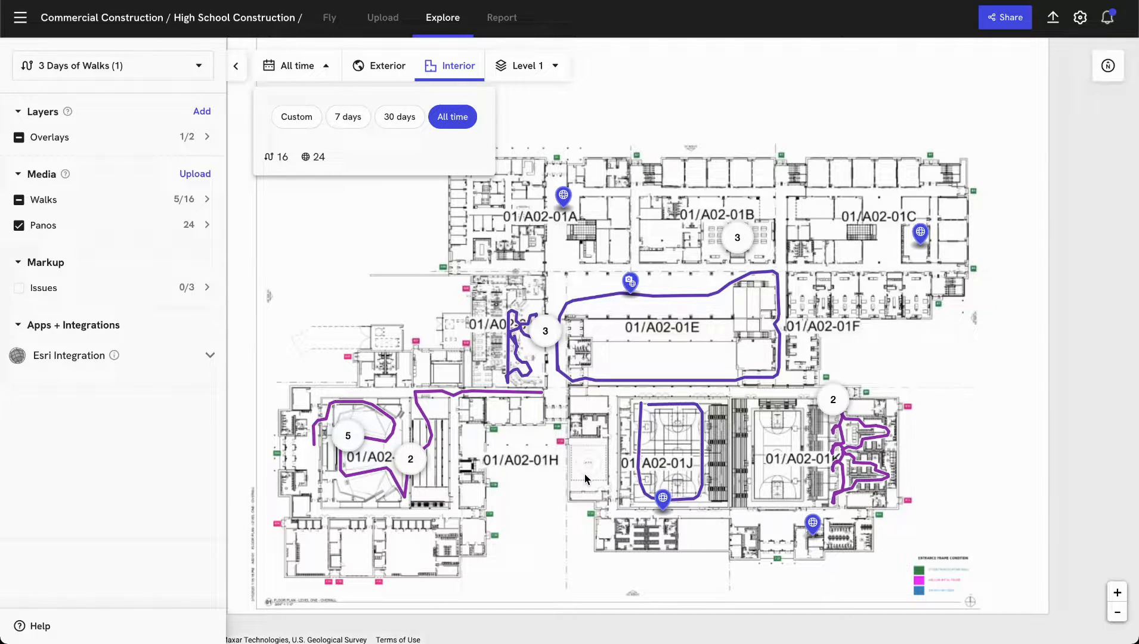
mouse_move(308, 73)
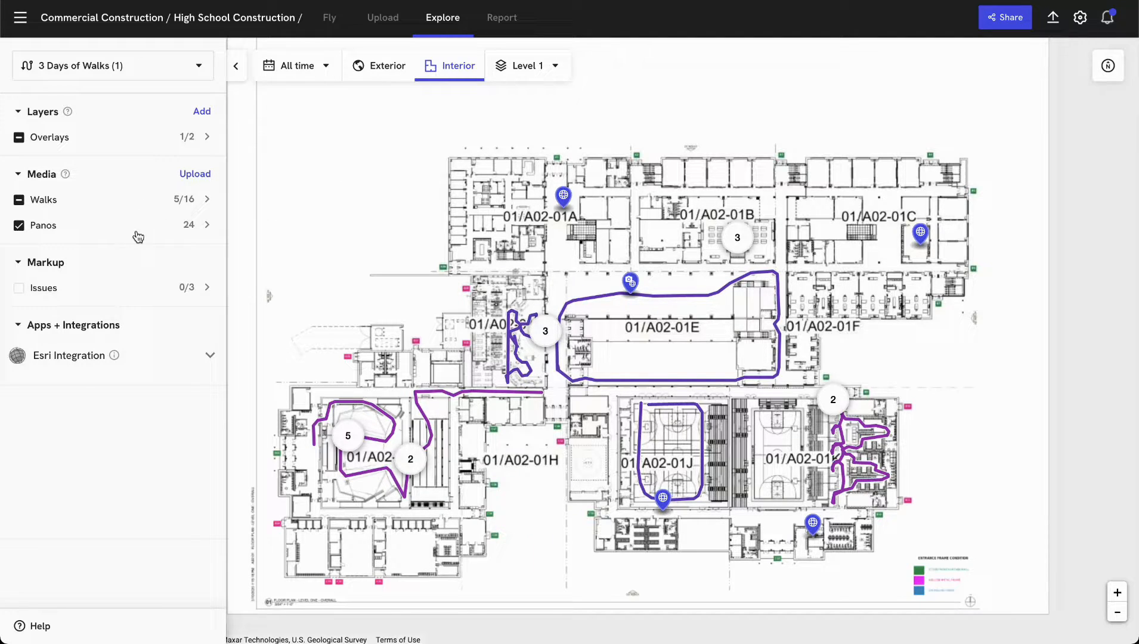
mouse_move(181, 211)
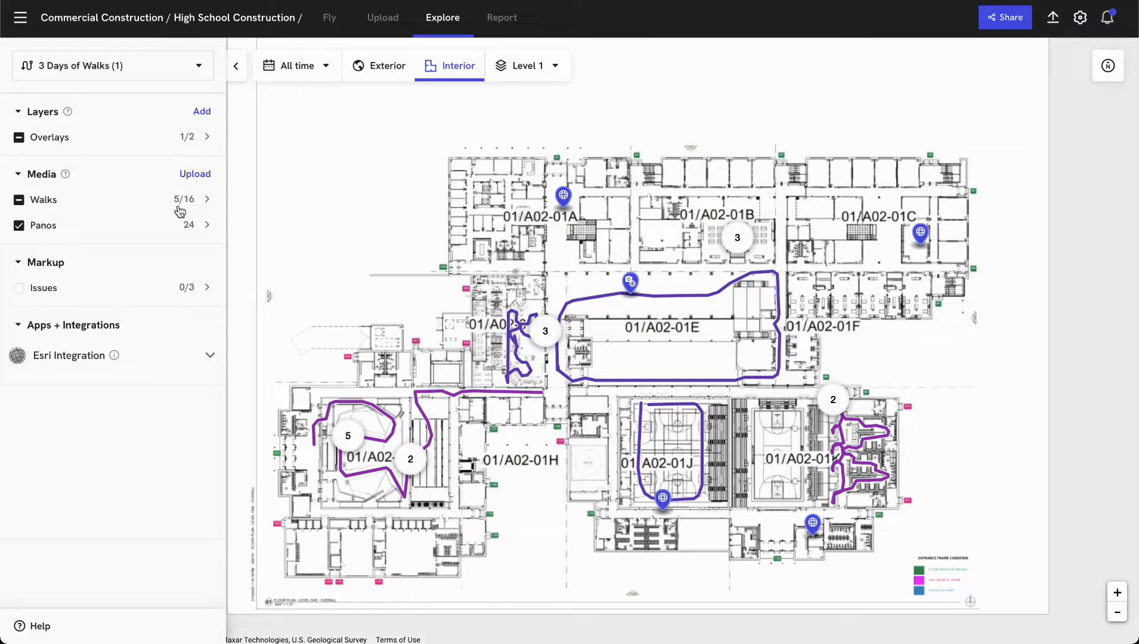
mouse_move(191, 241)
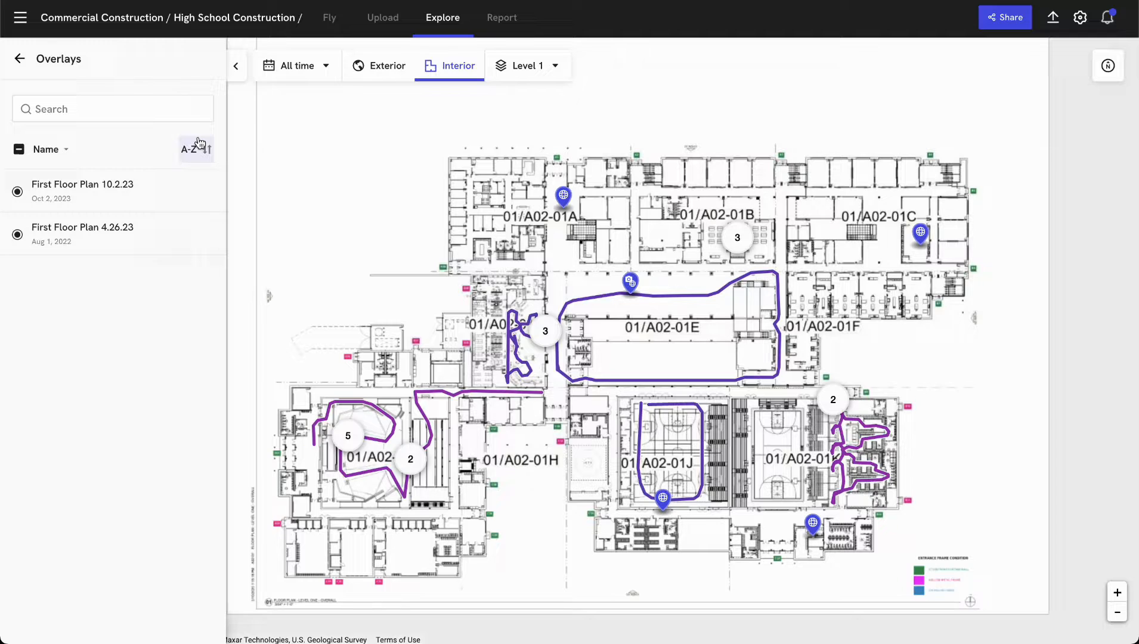
mouse_move(26, 82)
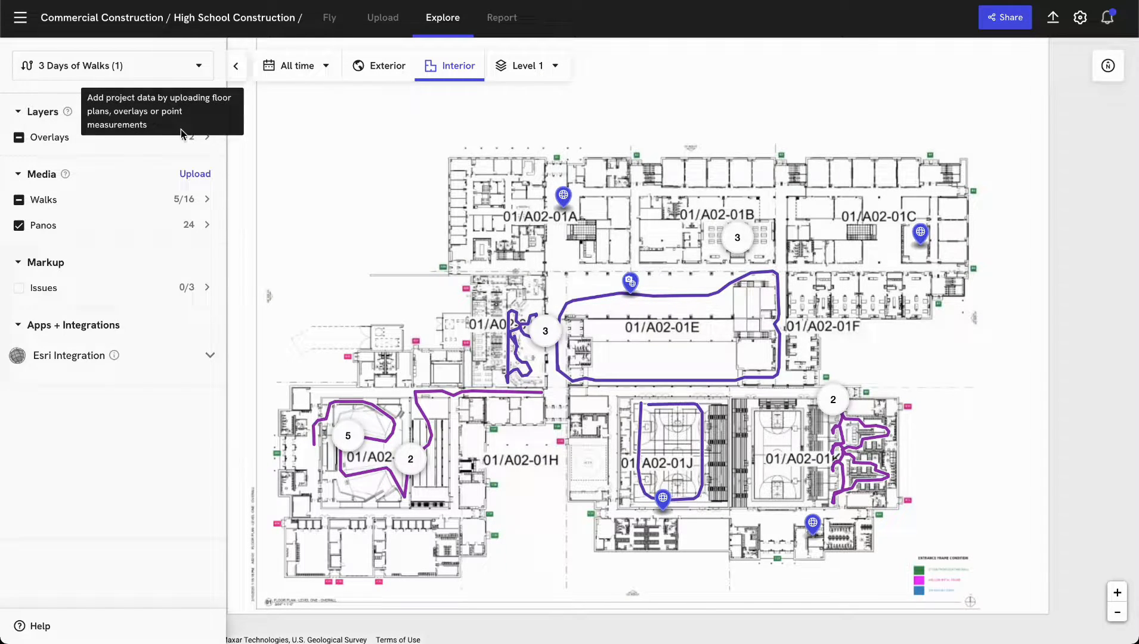
left_click(195, 173)
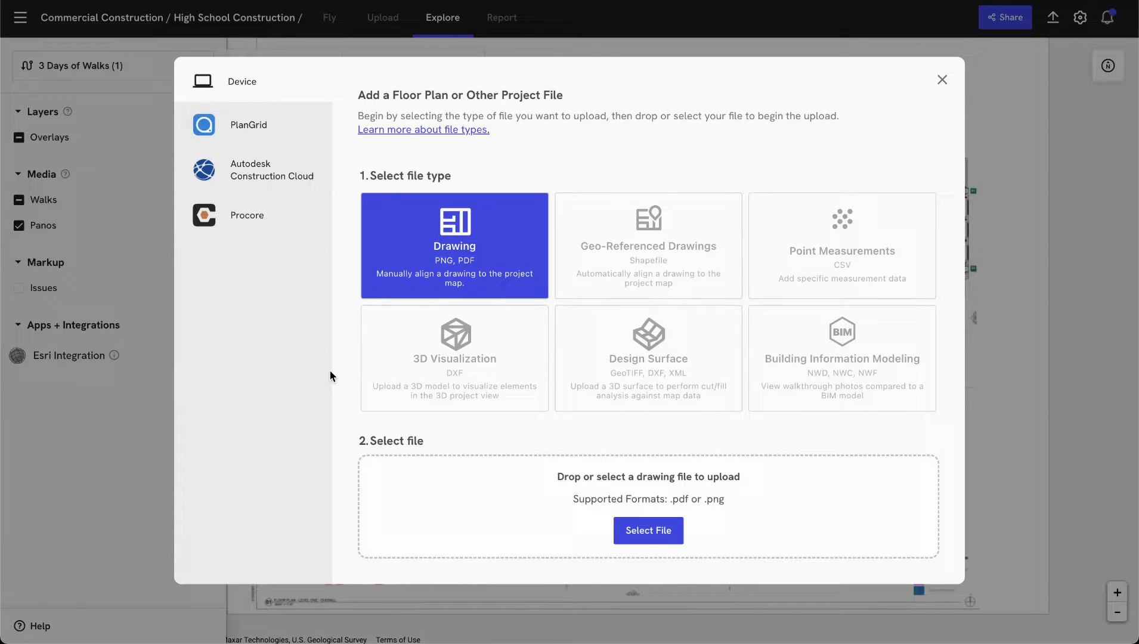
mouse_move(297, 187)
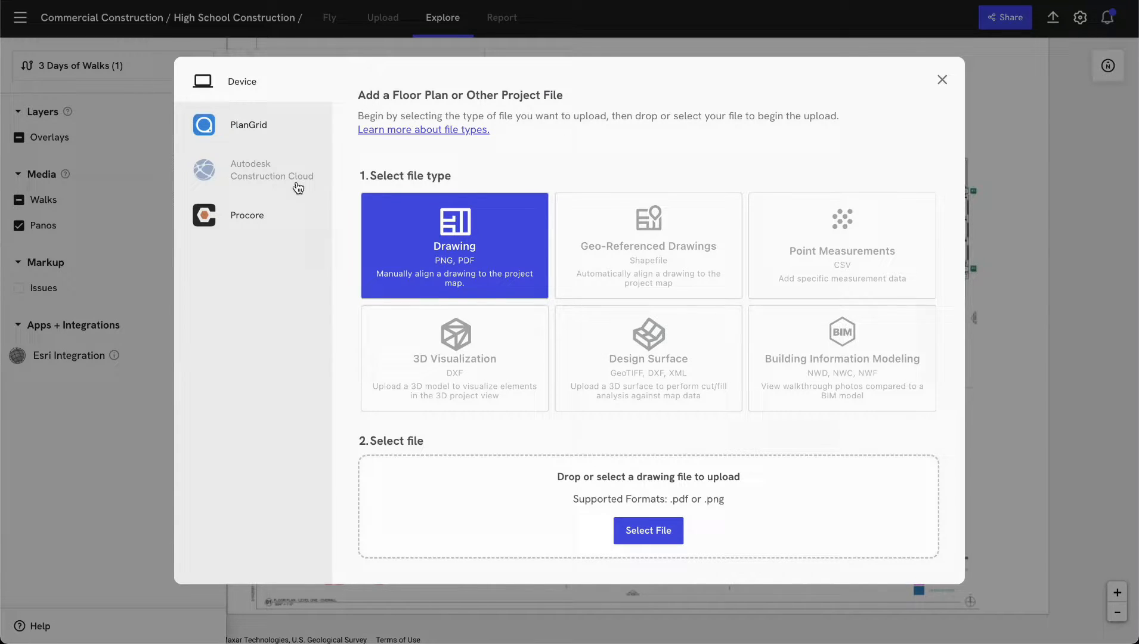
mouse_move(331, 314)
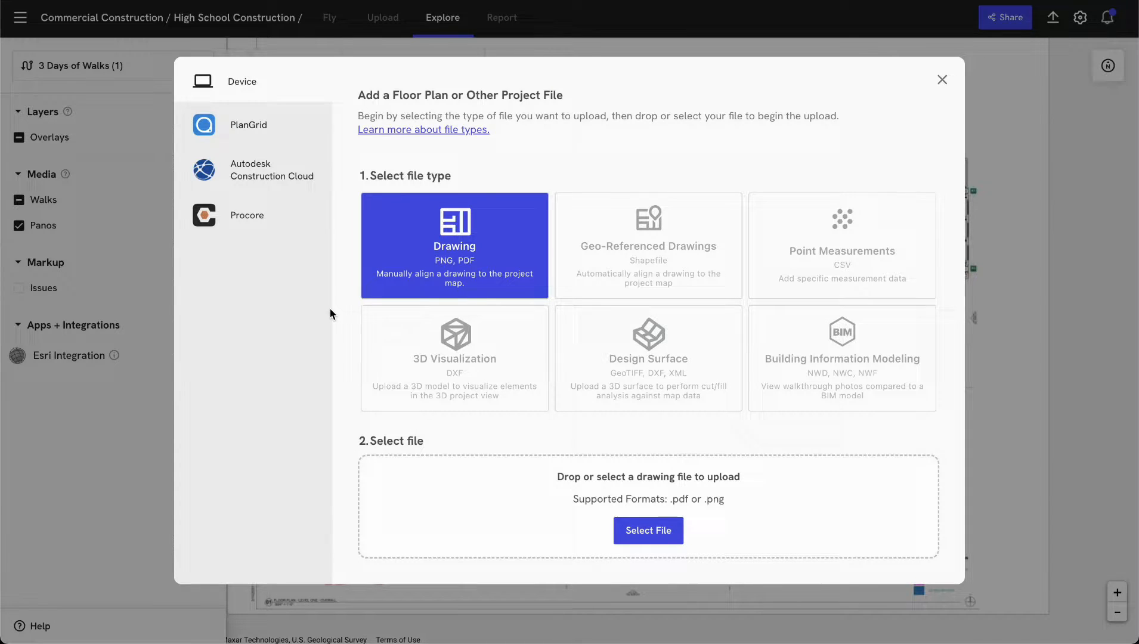
Dismiss the upload window without adding a file, returning to the Level 1 floor plan
left_click(942, 79)
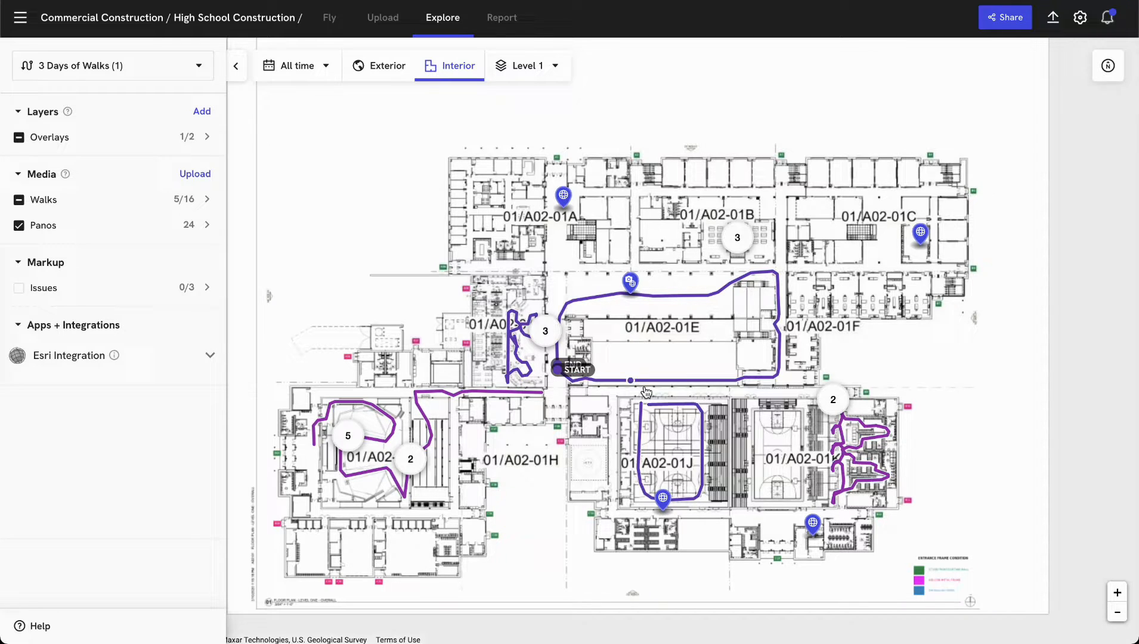
mouse_move(675, 301)
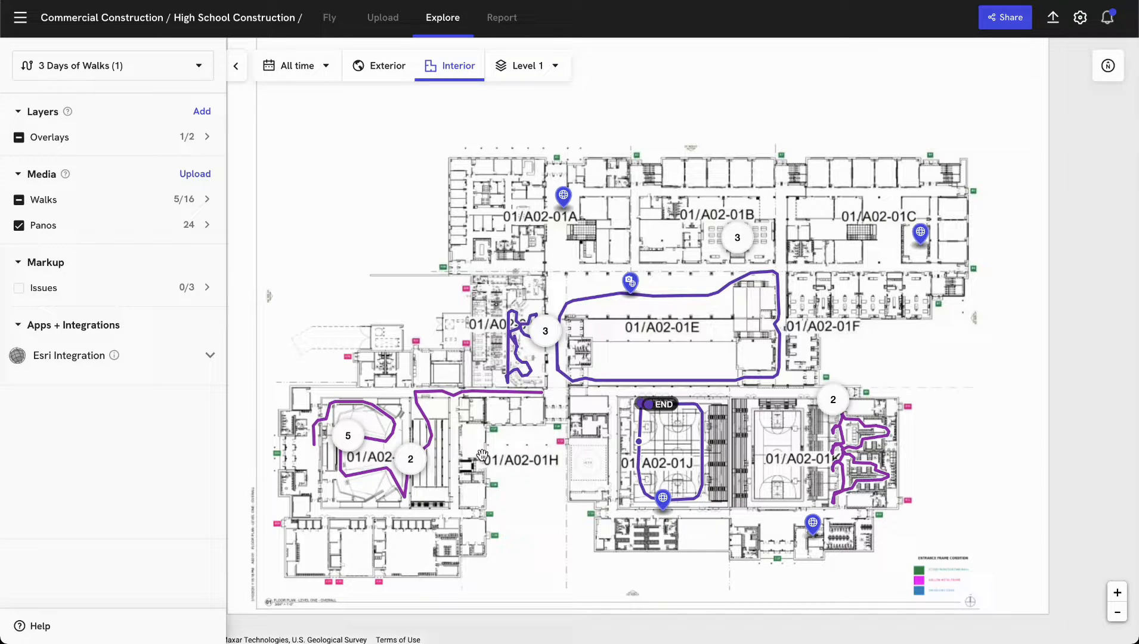
mouse_move(428, 424)
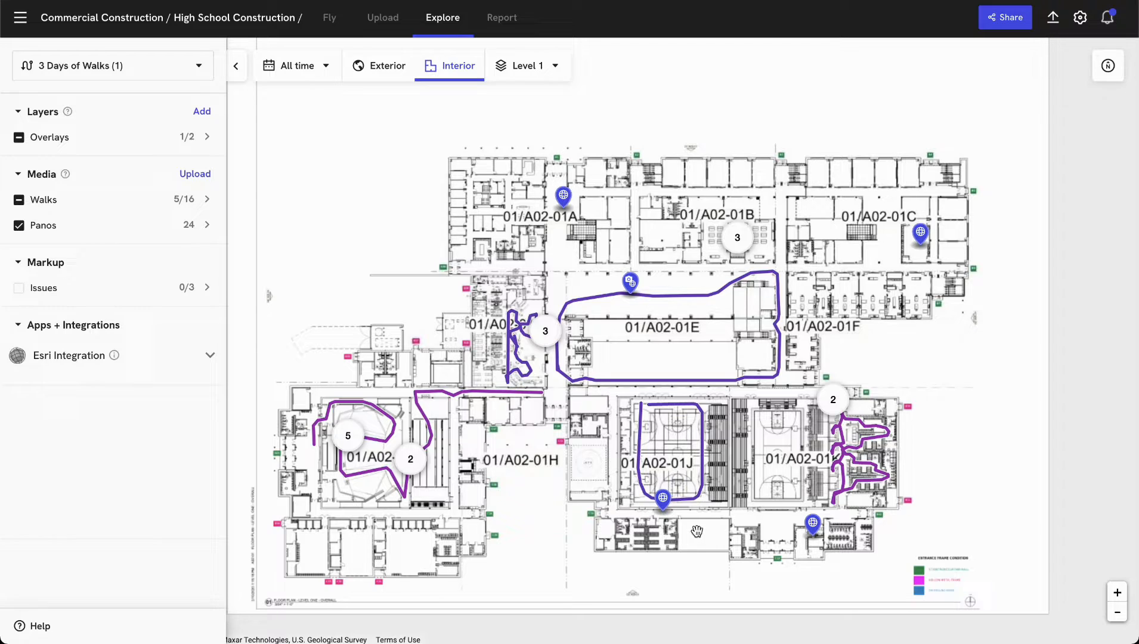
mouse_move(774, 538)
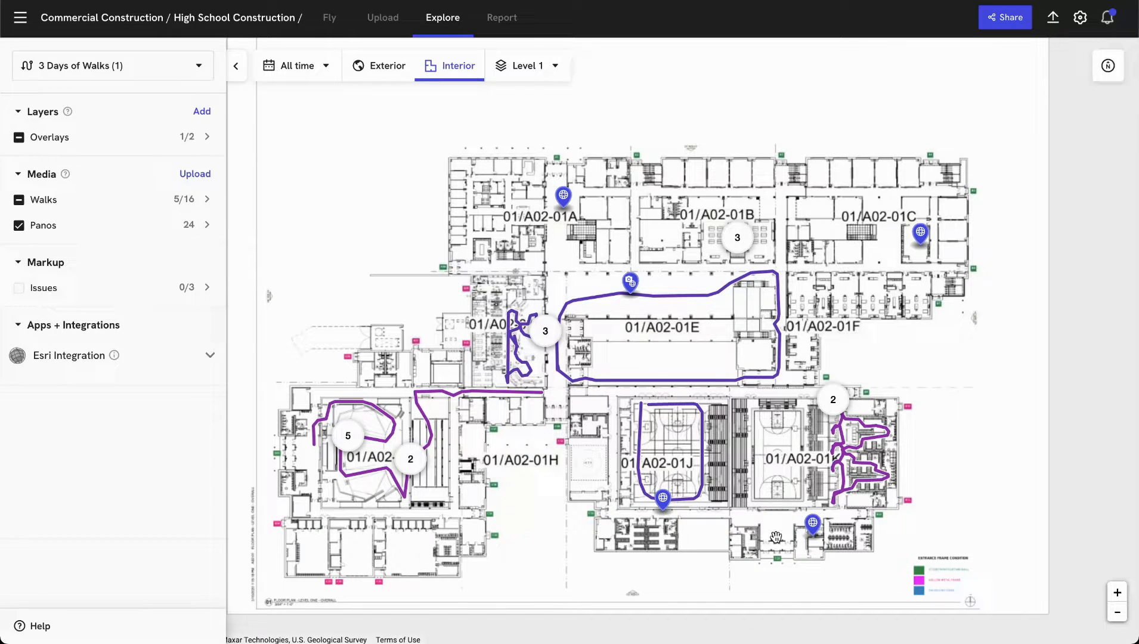
mouse_move(921, 234)
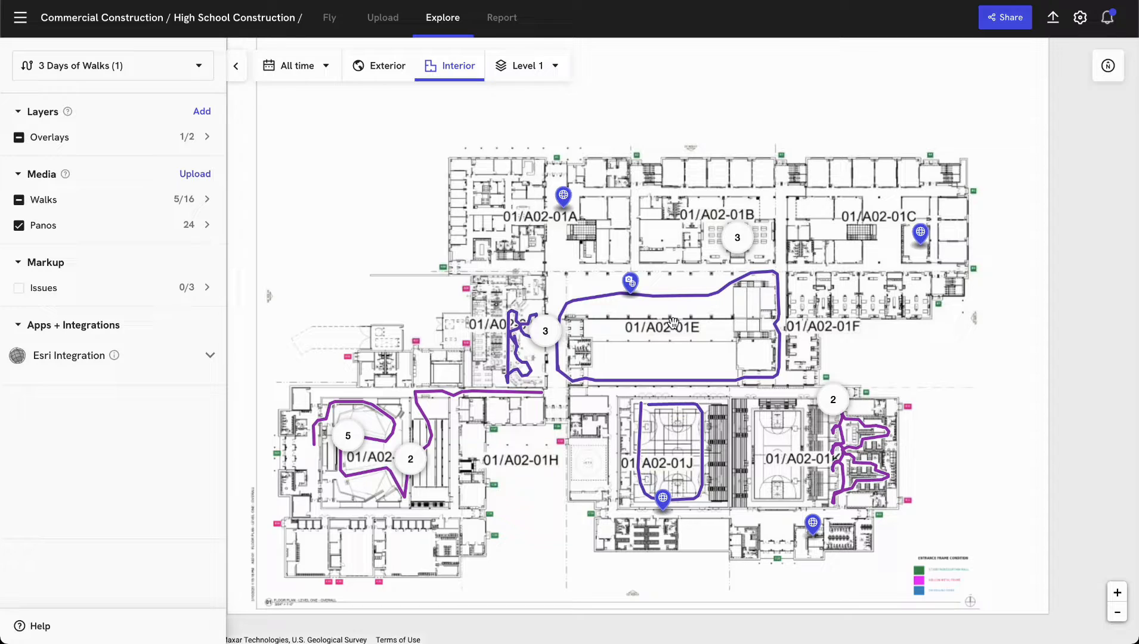
mouse_move(629, 291)
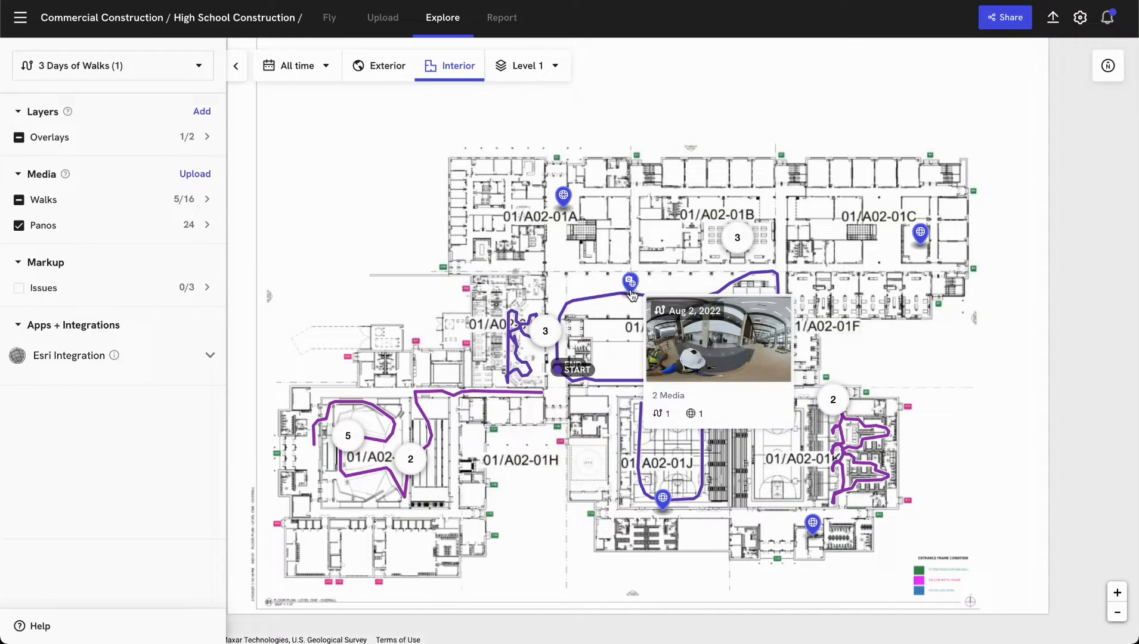
left_click(631, 280)
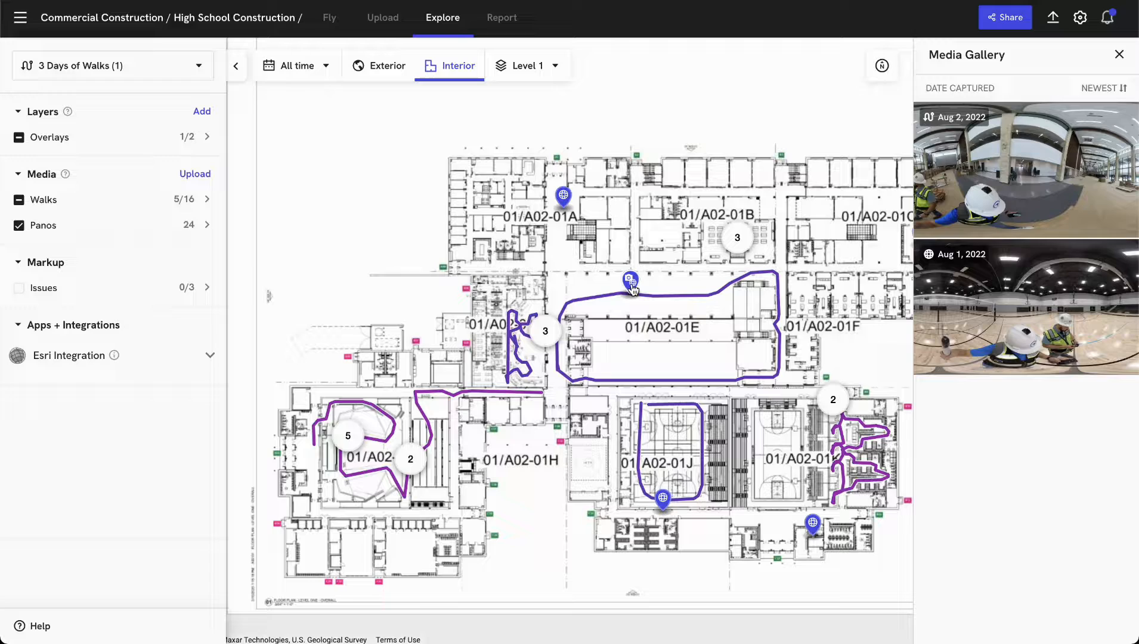
mouse_move(1031, 229)
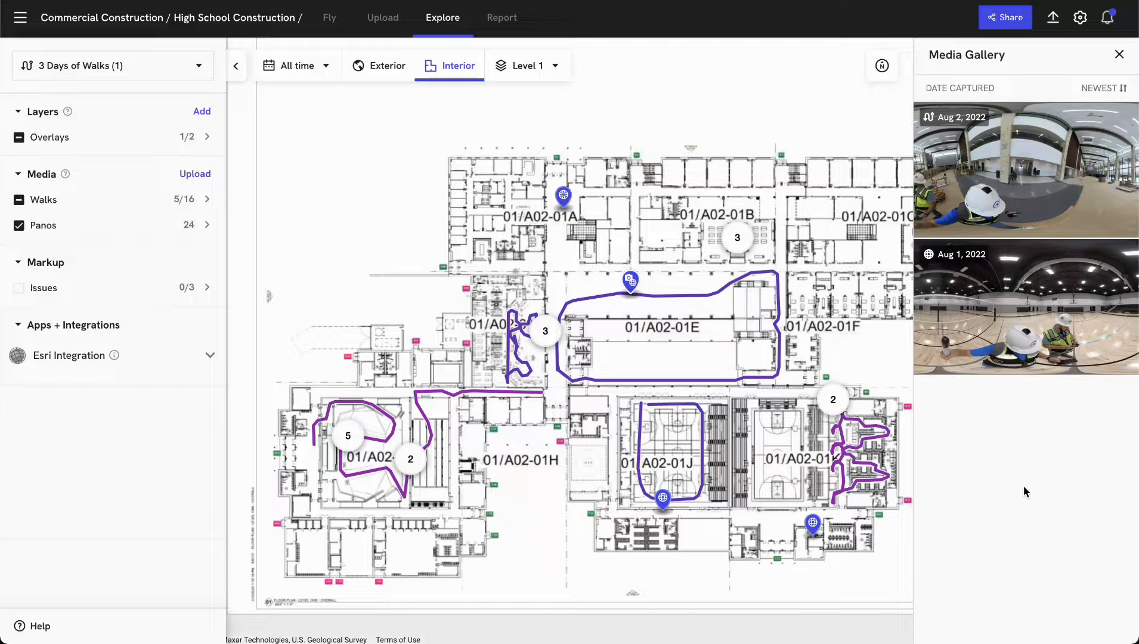
mouse_move(935, 126)
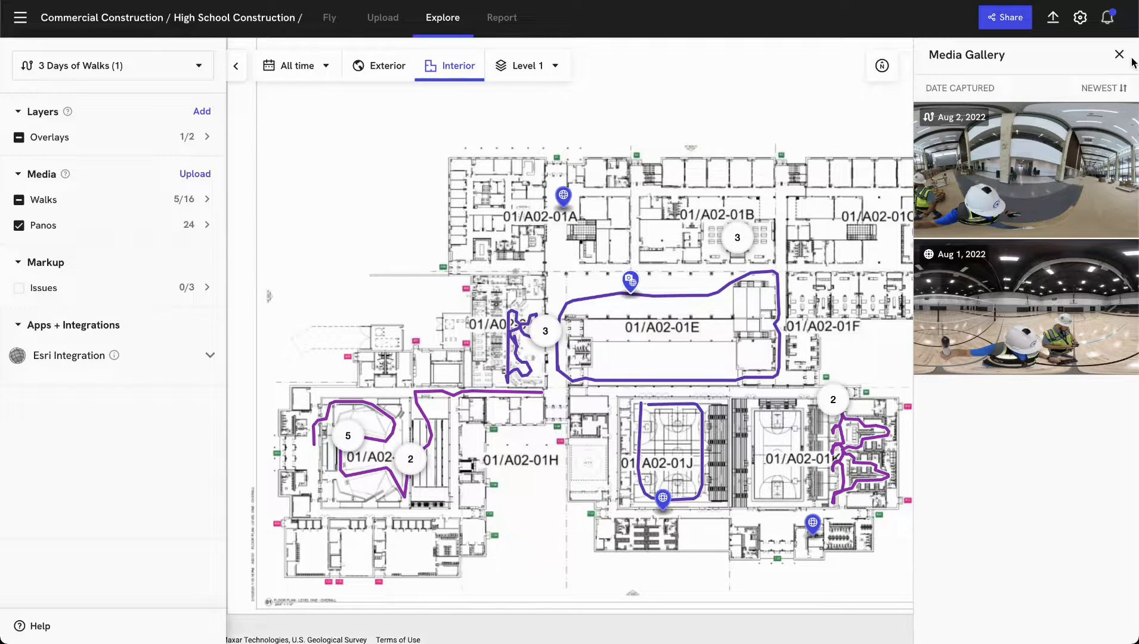
left_click(1118, 53)
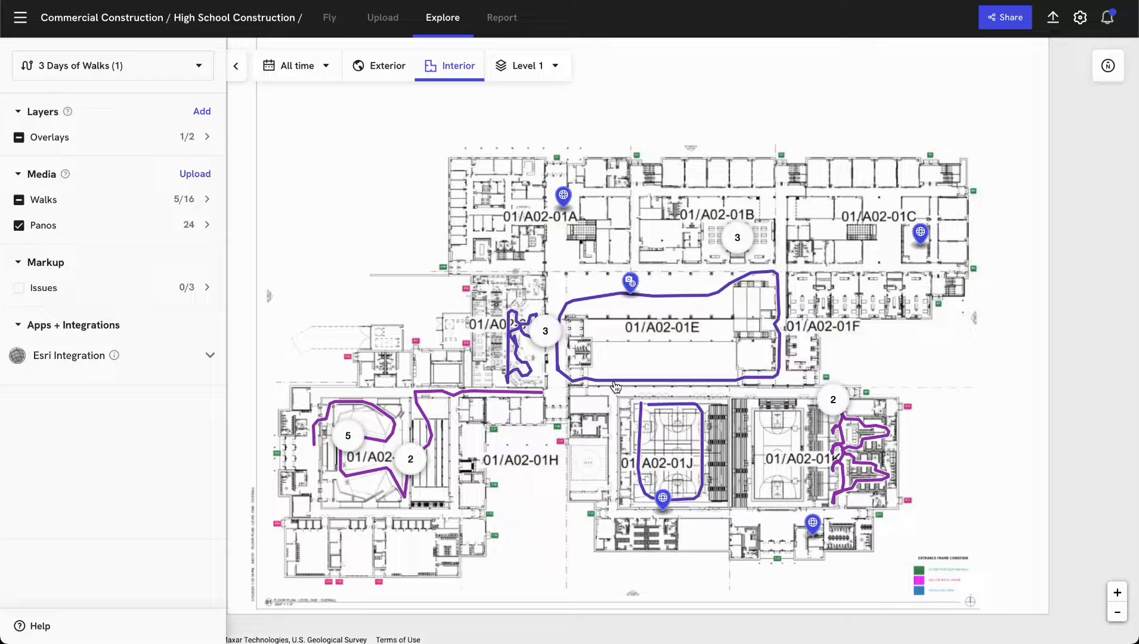
mouse_move(675, 382)
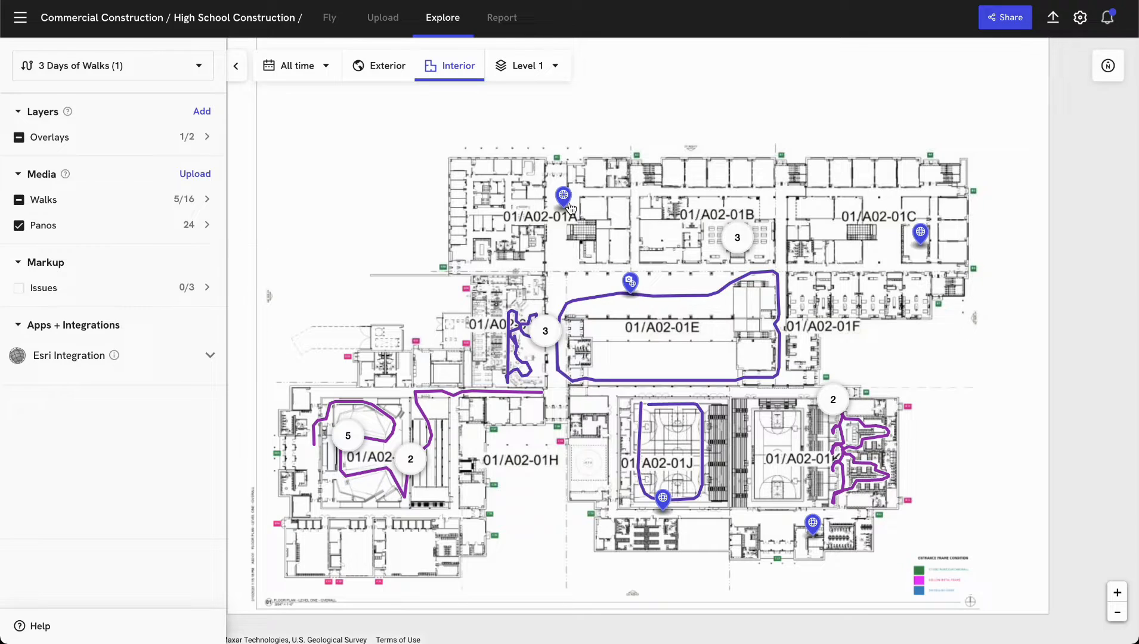
mouse_move(569, 201)
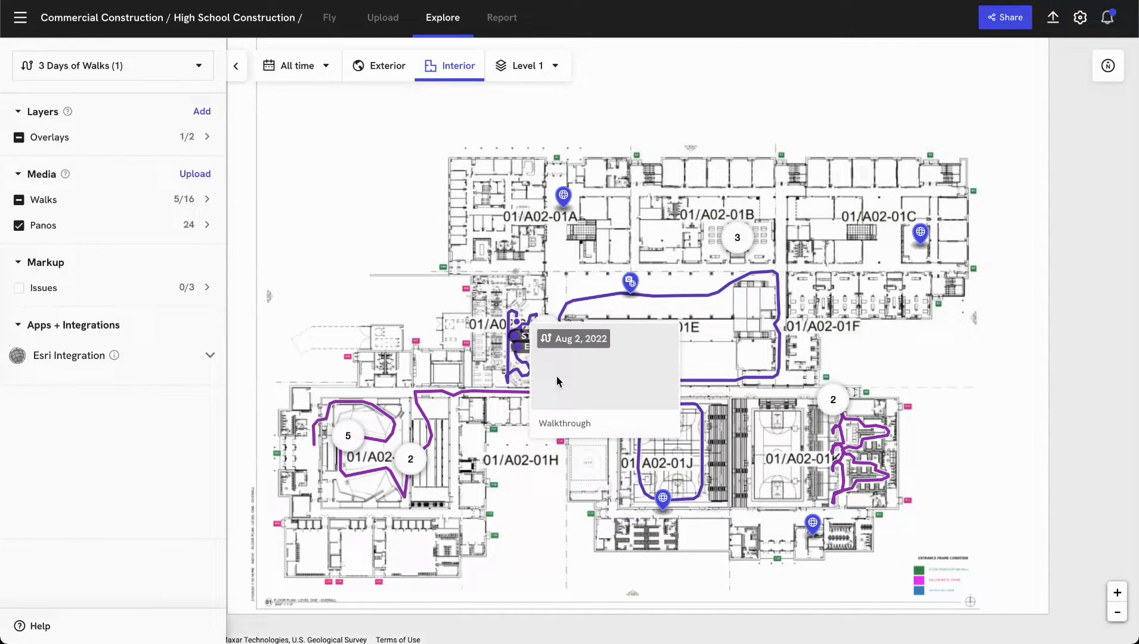
mouse_move(642, 447)
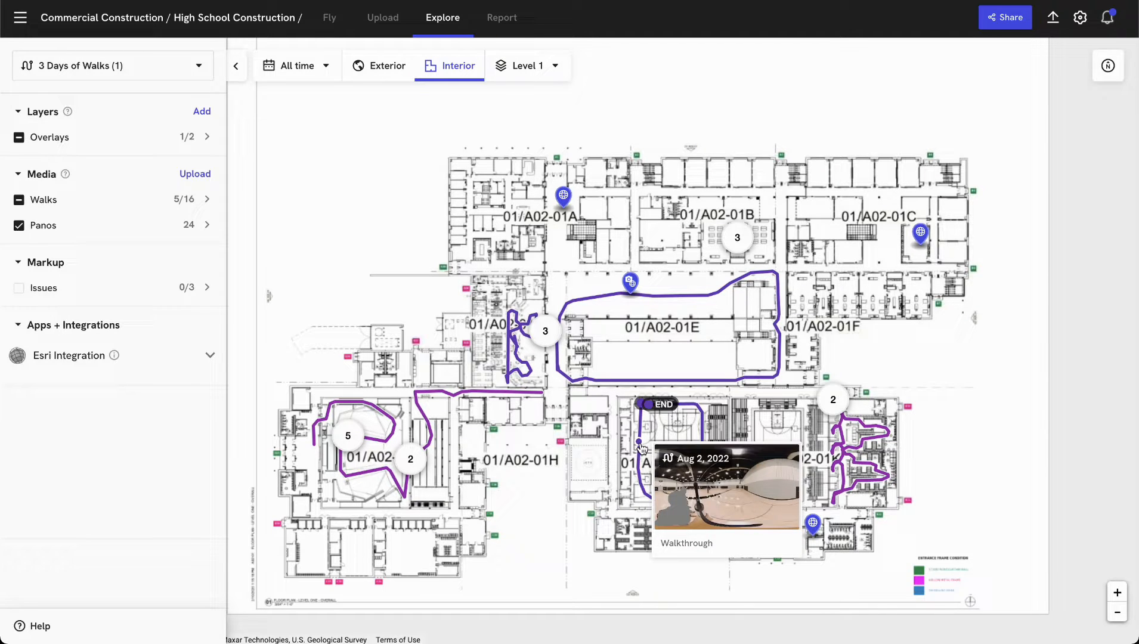
Open the Aug 2, 2022 gymnasium walkthrough from the walk path
left_click(727, 489)
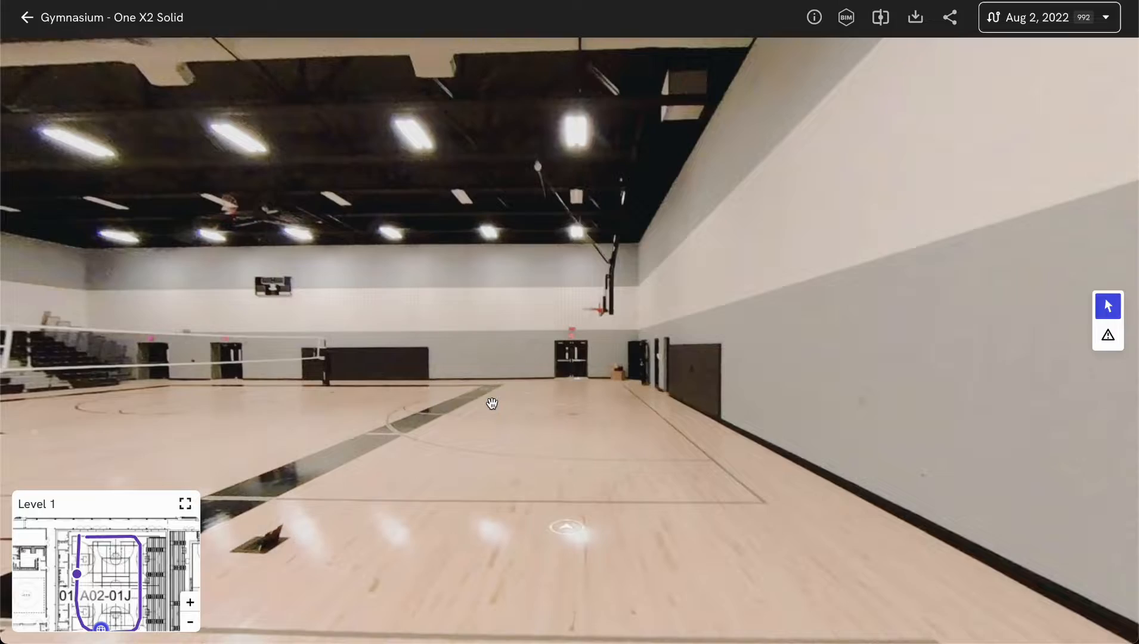
left_click(489, 404)
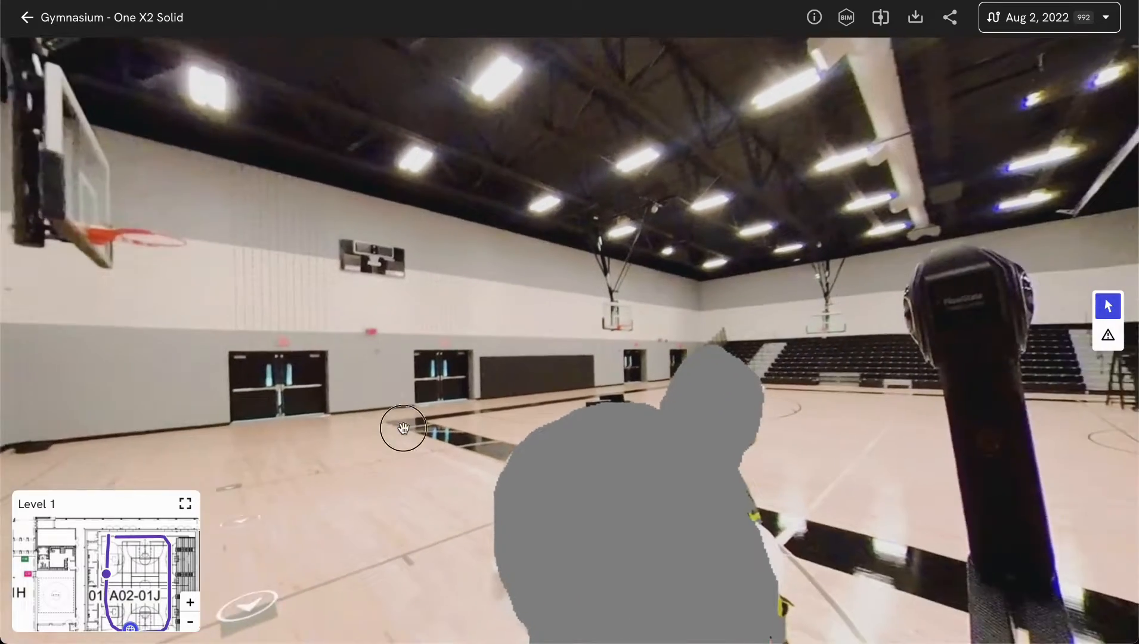
left_click_drag(403, 428, 706, 407)
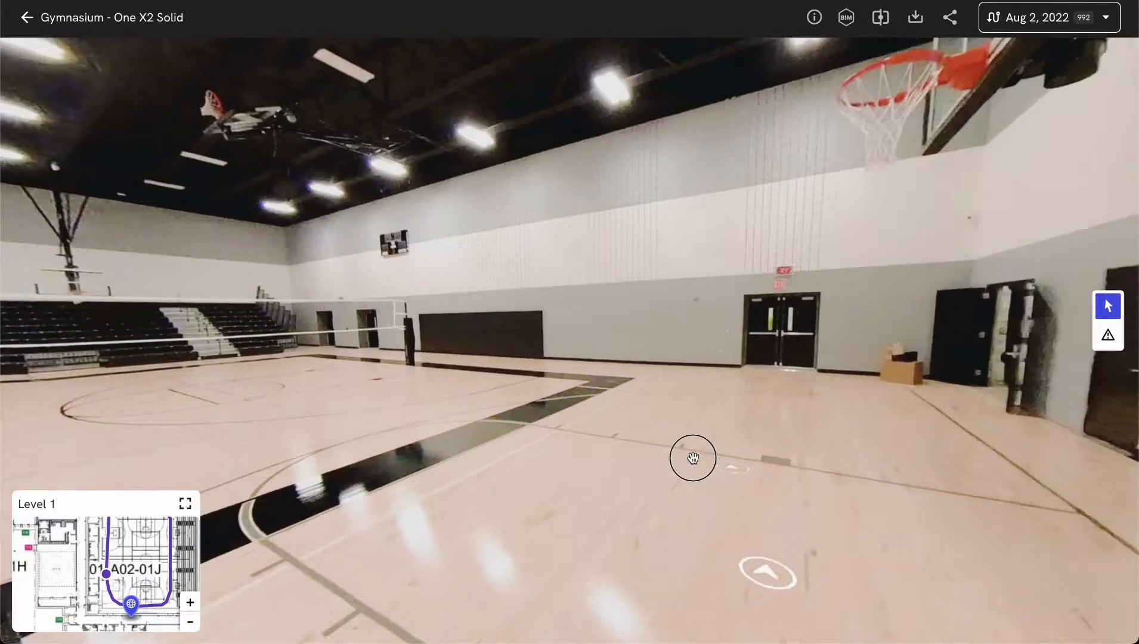
left_click(692, 458)
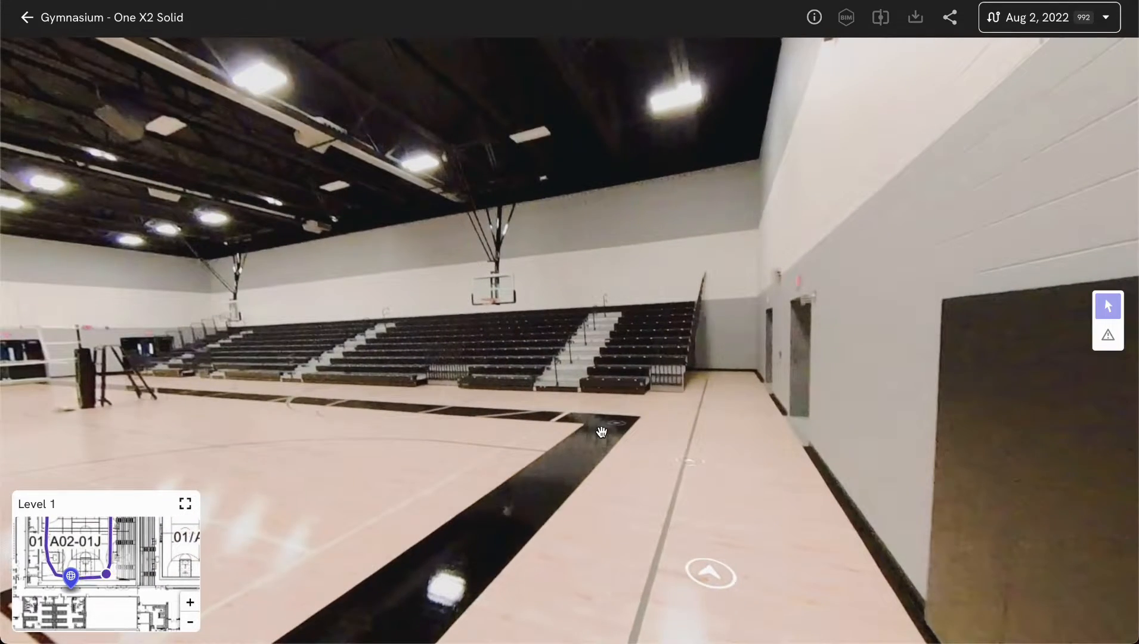
left_click_drag(601, 431, 828, 490)
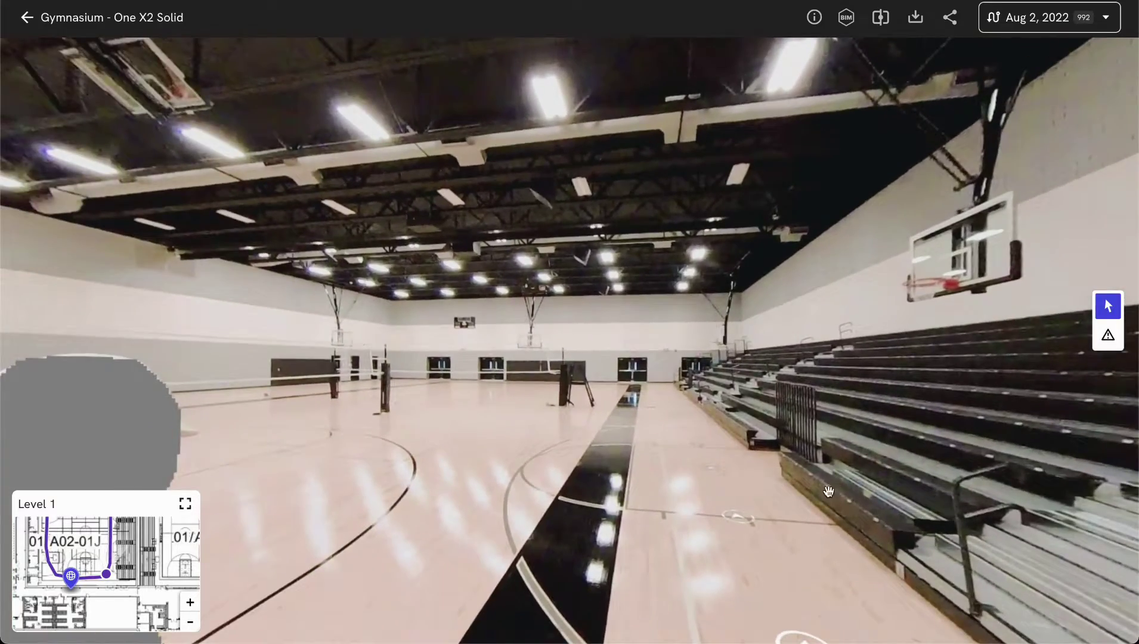
left_click_drag(827, 491, 302, 429)
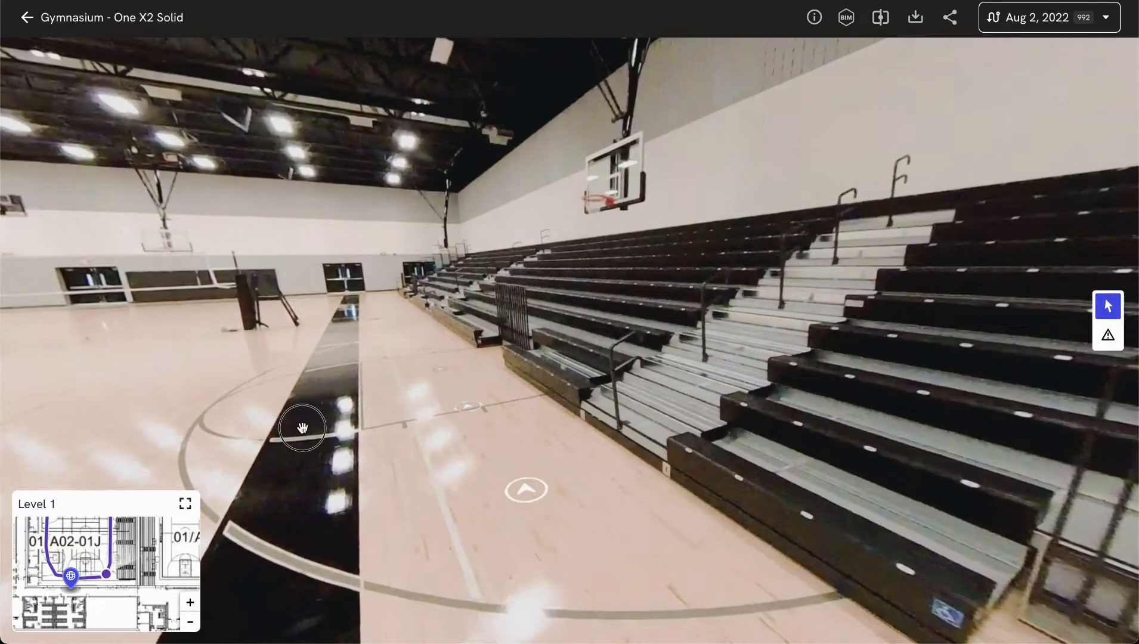
left_click_drag(302, 428, 597, 468)
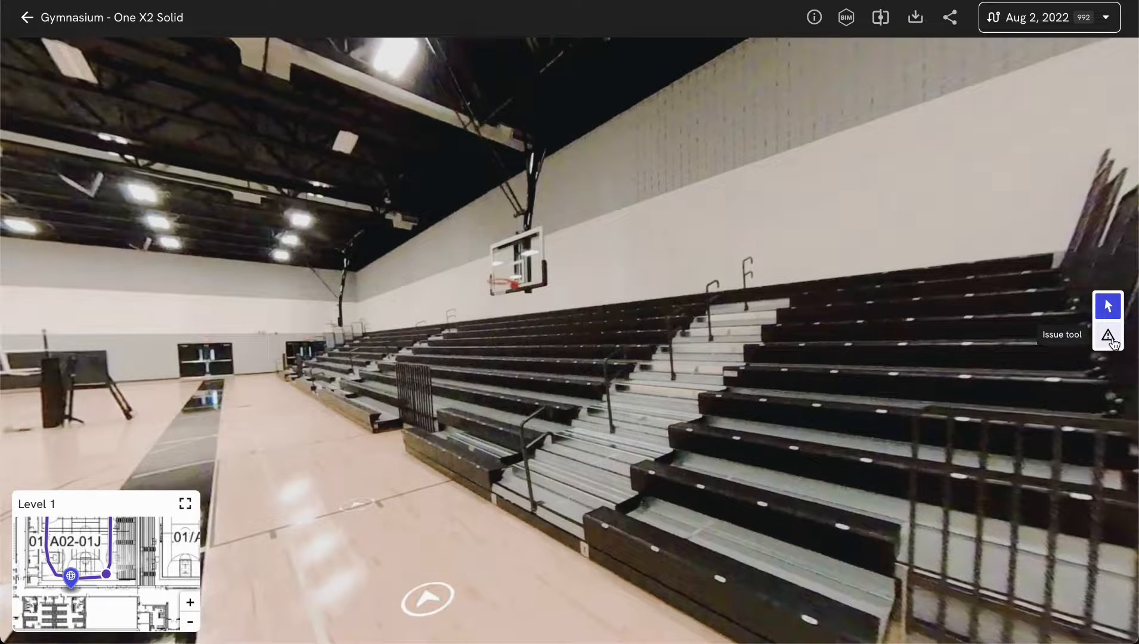
Start a new issue on the backboard and keep Observation as its type
left_click(1108, 335)
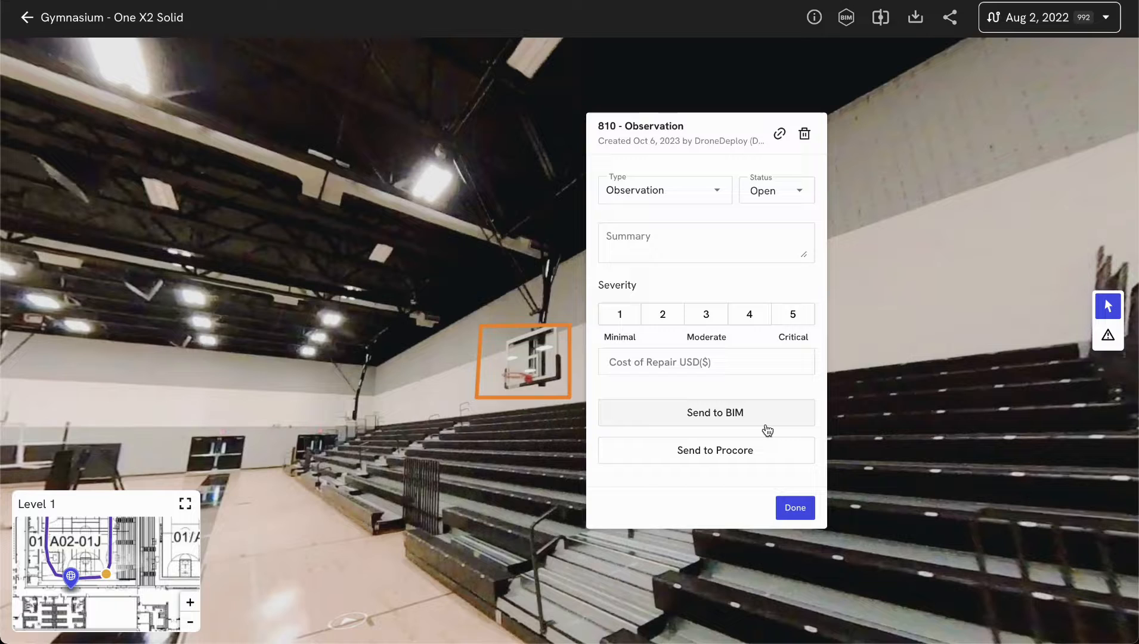
left_click(665, 190)
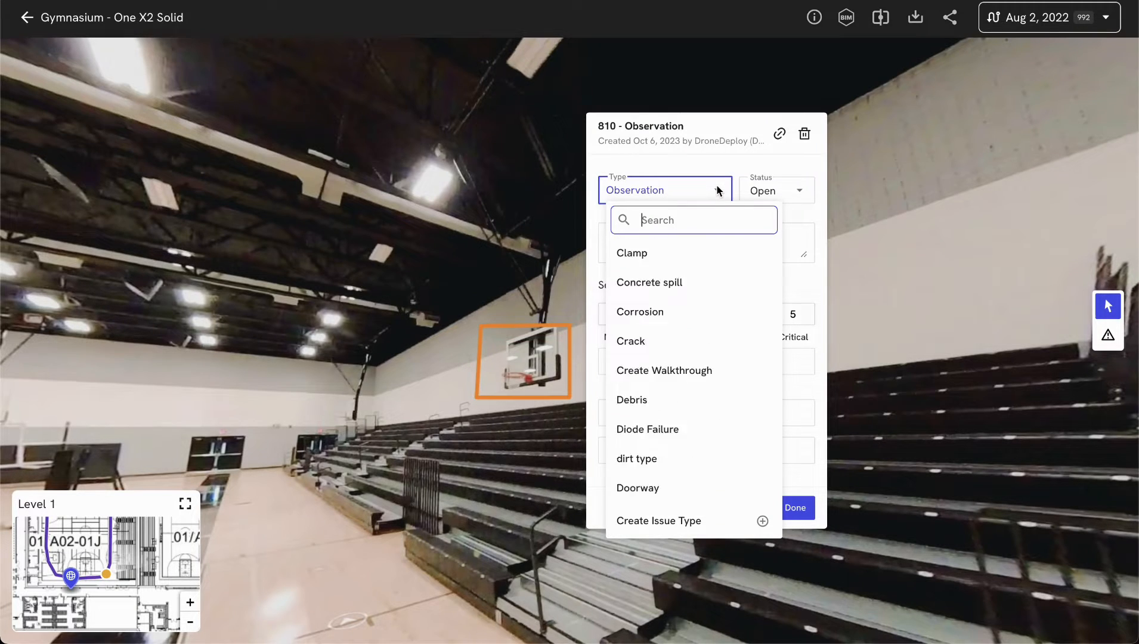
scroll("down", 3)
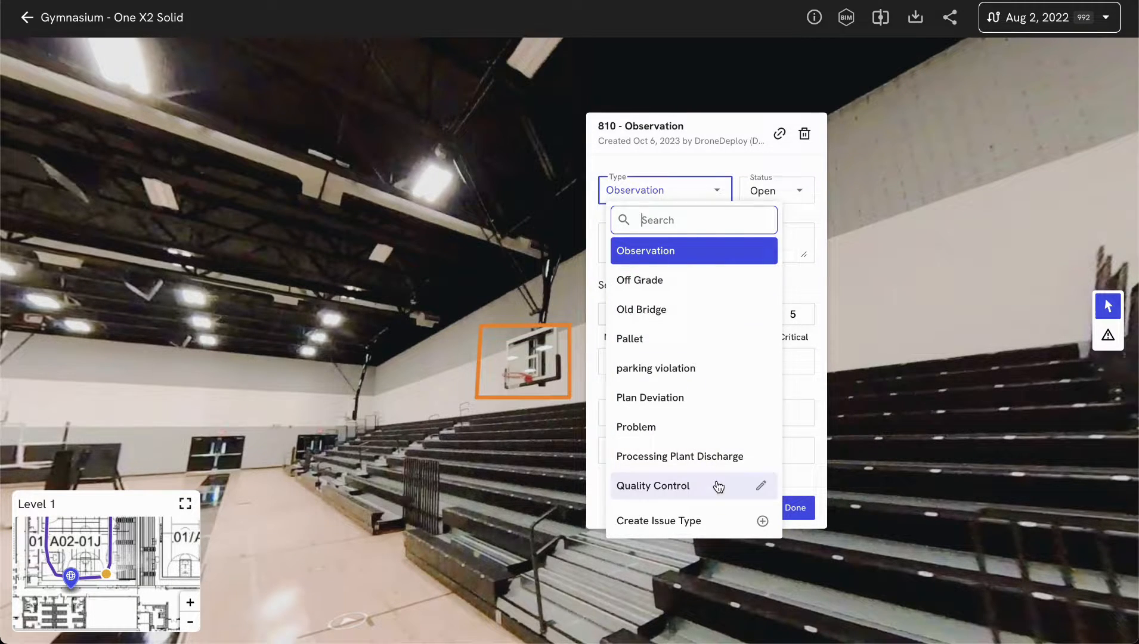
mouse_move(718, 249)
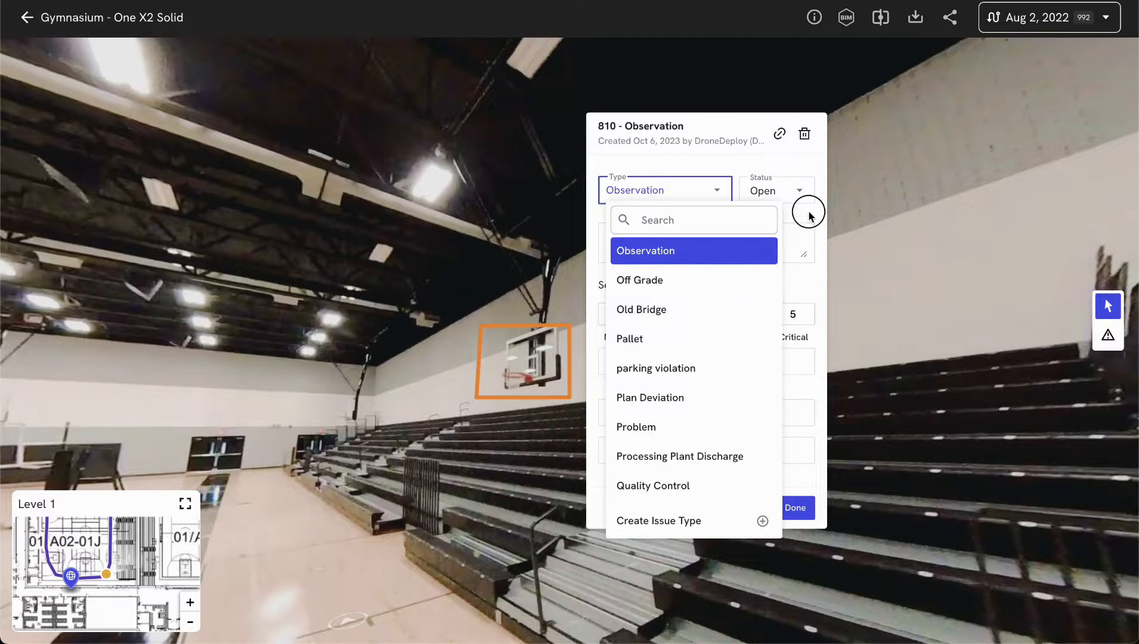
left_click(646, 250)
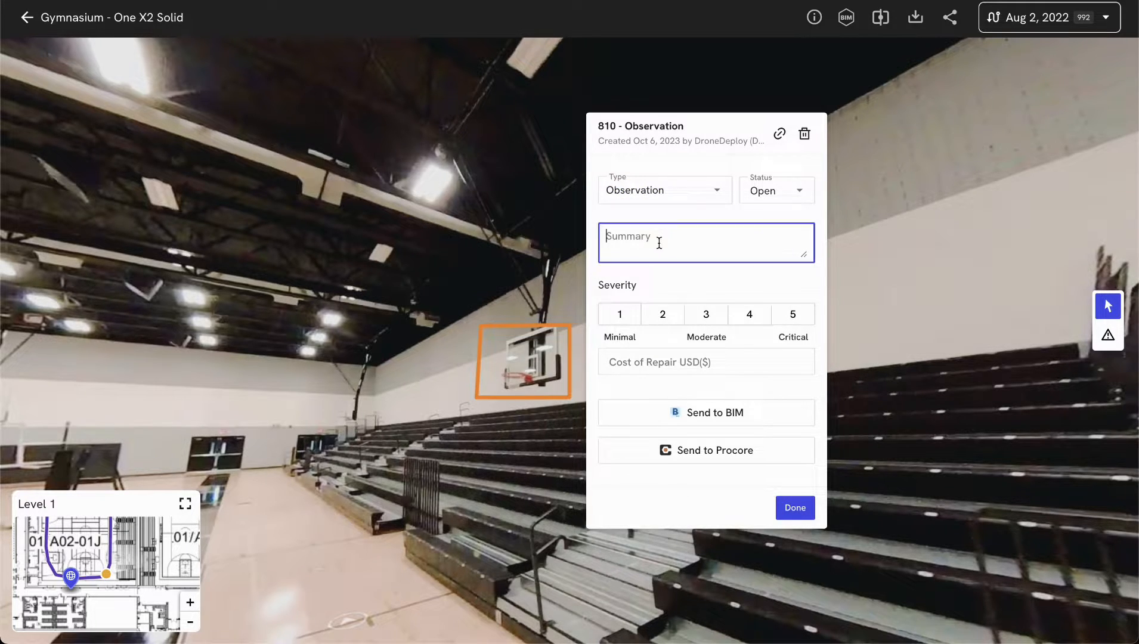
Visit the Summary and Cost of Repair fields, then copy issue 810's shareable link
left_click(667, 314)
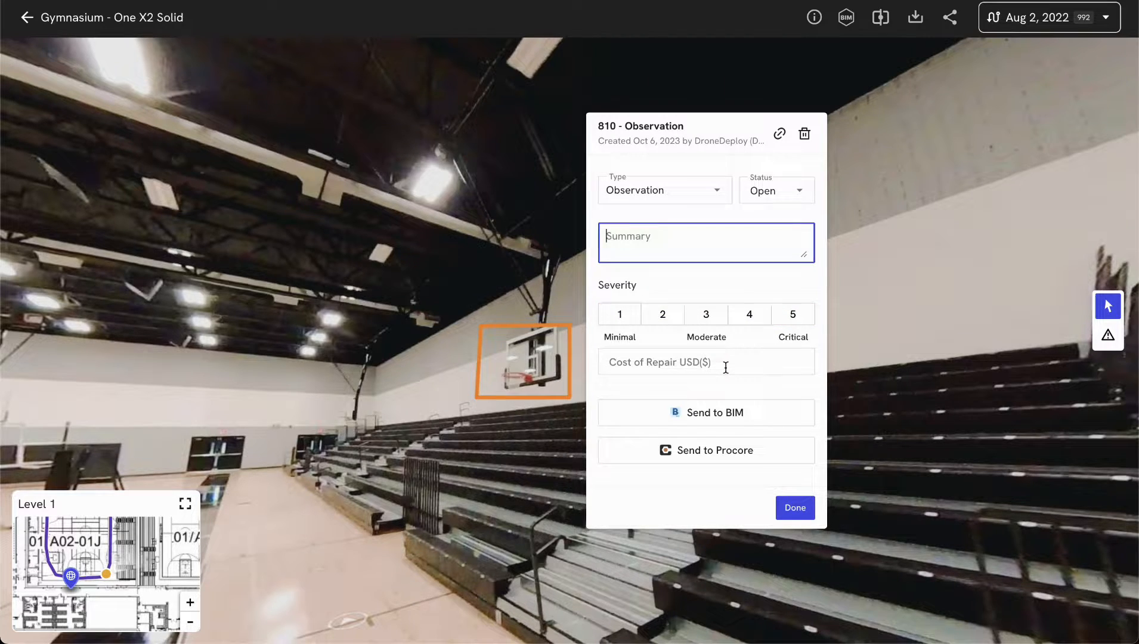
left_click(706, 361)
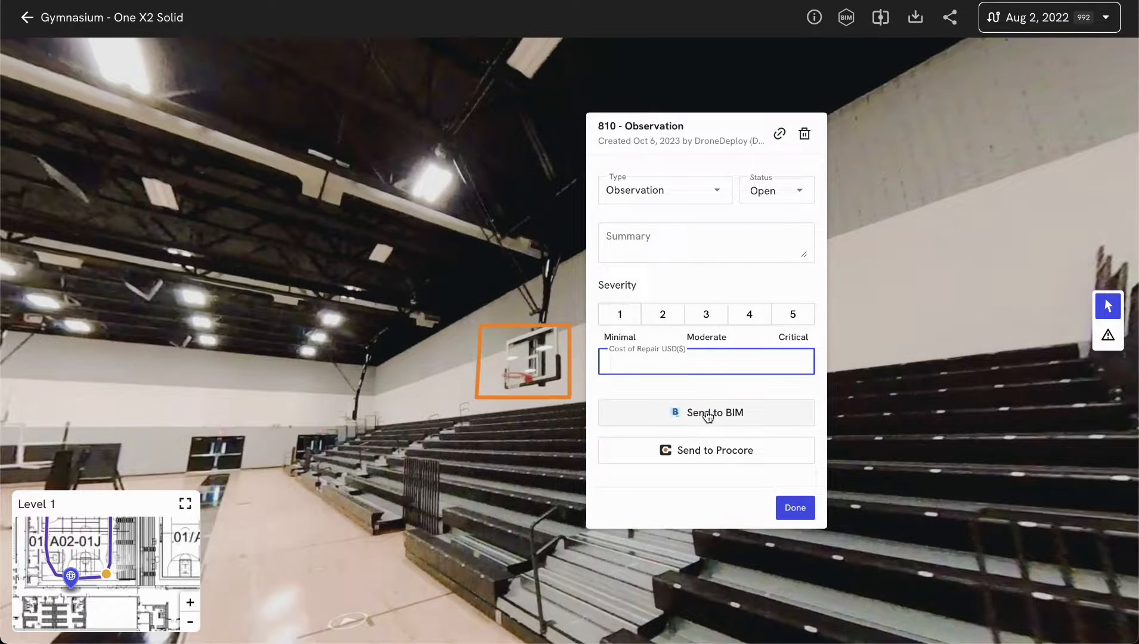
mouse_move(734, 428)
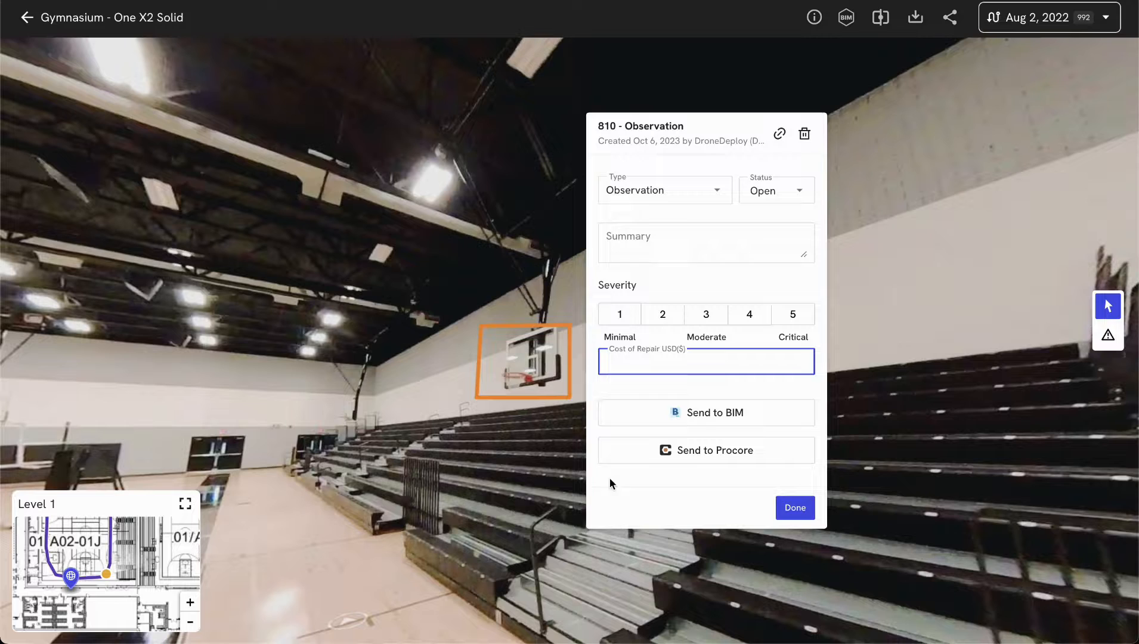
mouse_move(735, 483)
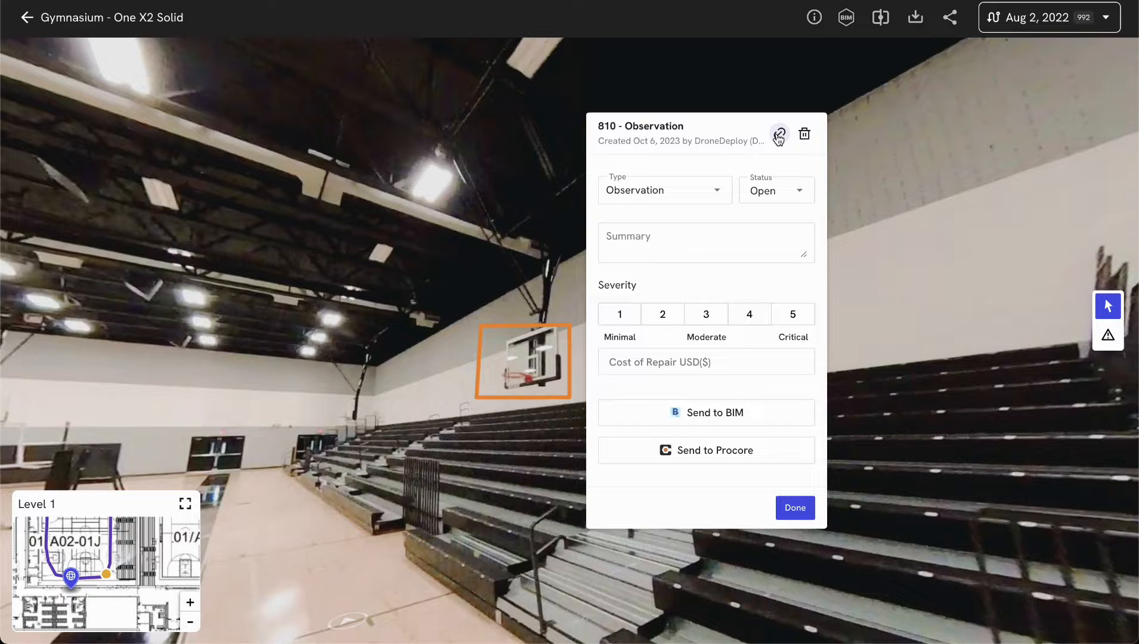
left_click(779, 133)
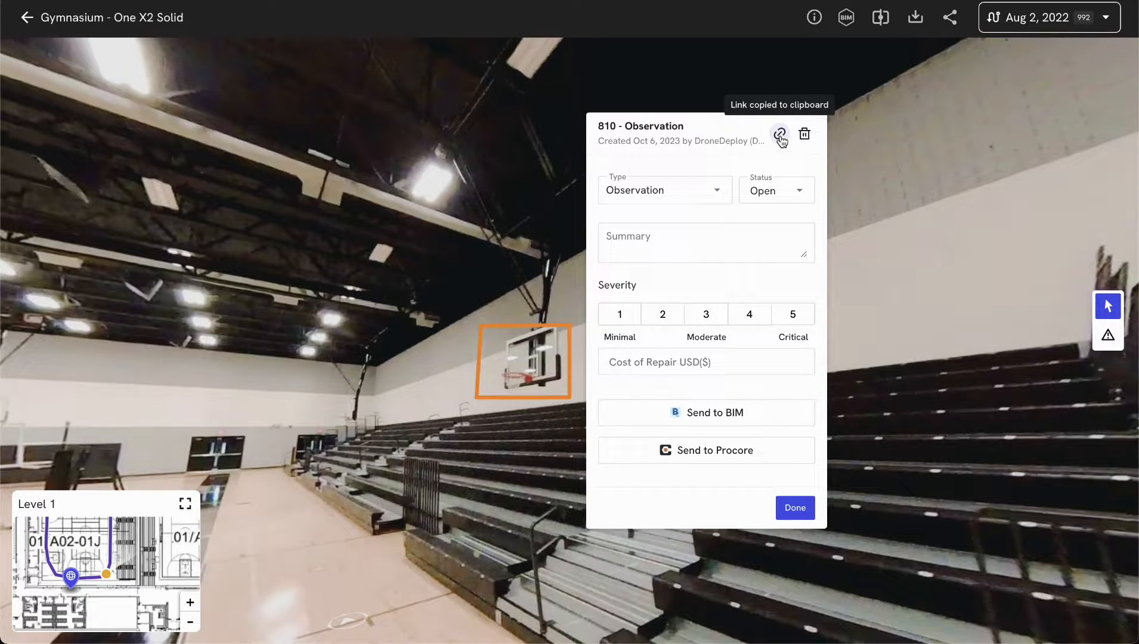
mouse_move(830, 506)
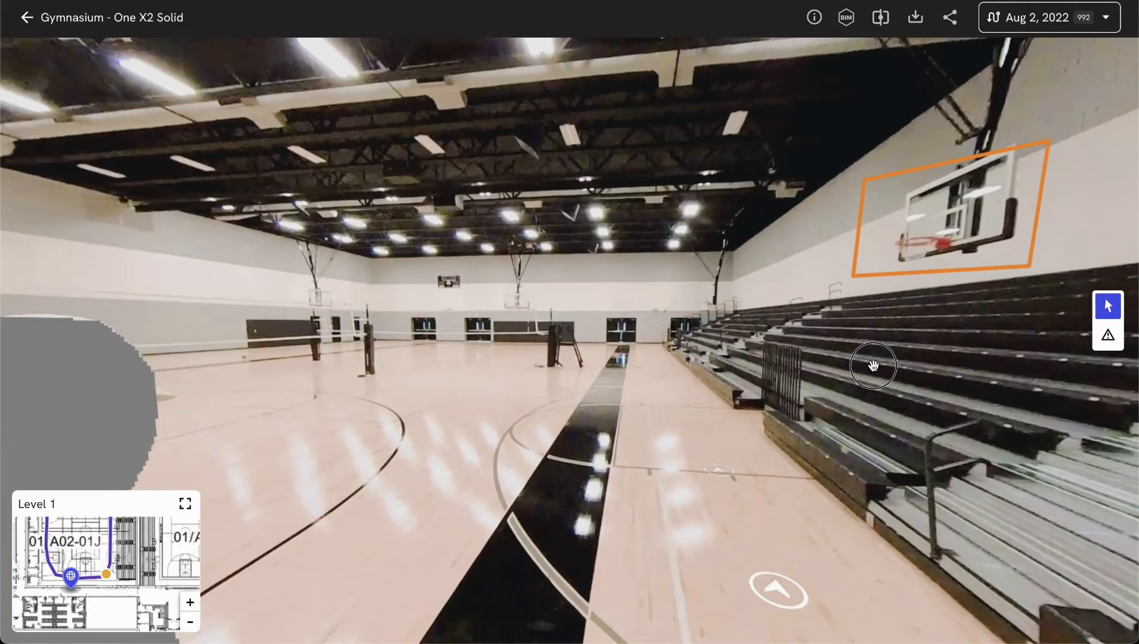
Look around the gym past the marked backboard and across the floor
left_click_drag(874, 364, 581, 411)
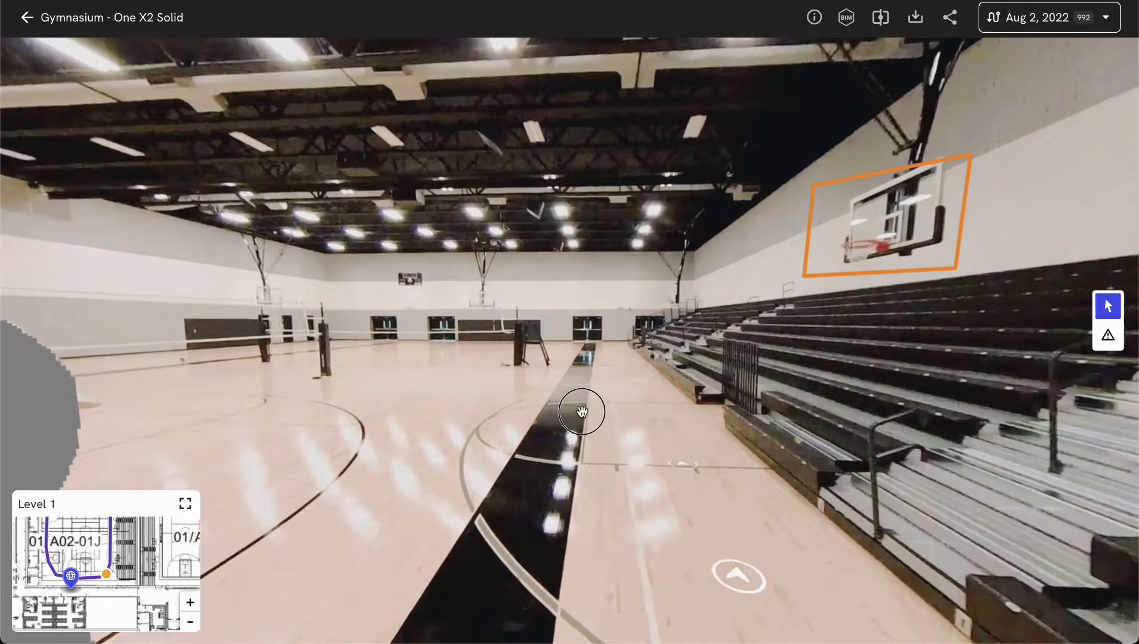
left_click_drag(580, 412, 549, 426)
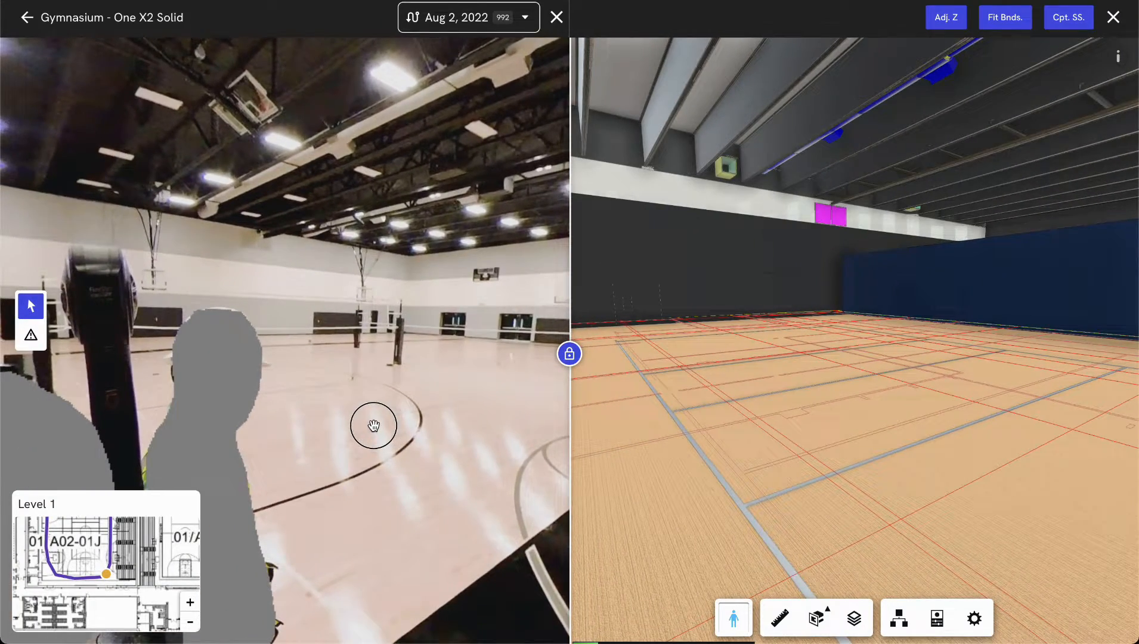
Pan both linked views toward the ceiling and far wall, then close the BIM comparison
left_click_drag(374, 425, 371, 383)
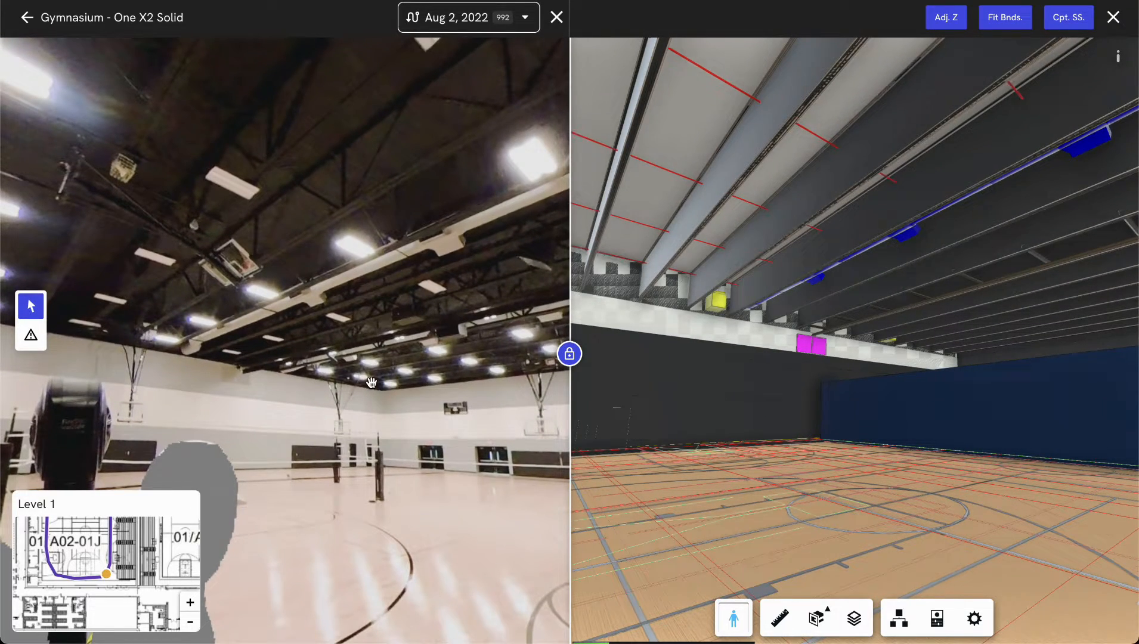
left_click_drag(372, 383, 318, 353)
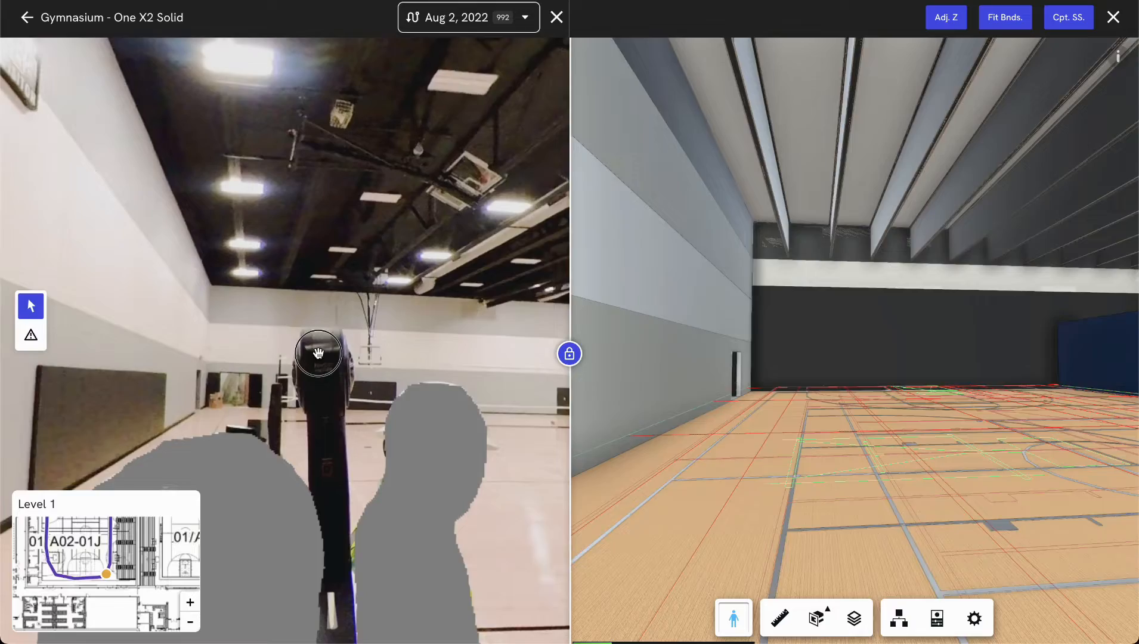
left_click_drag(317, 353, 327, 422)
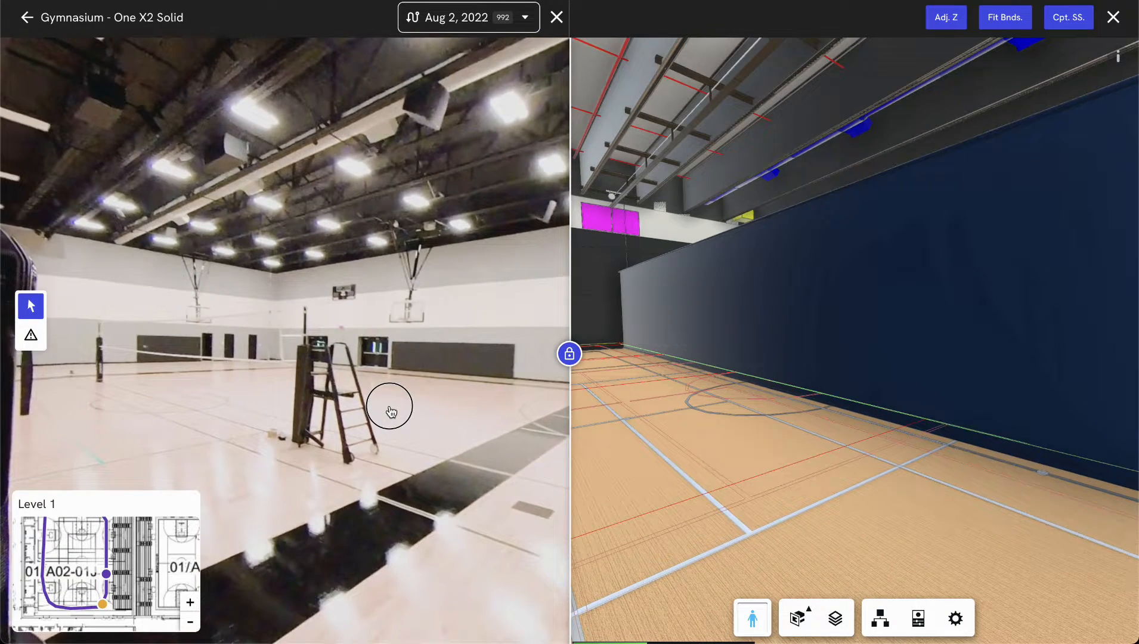
mouse_move(1114, 17)
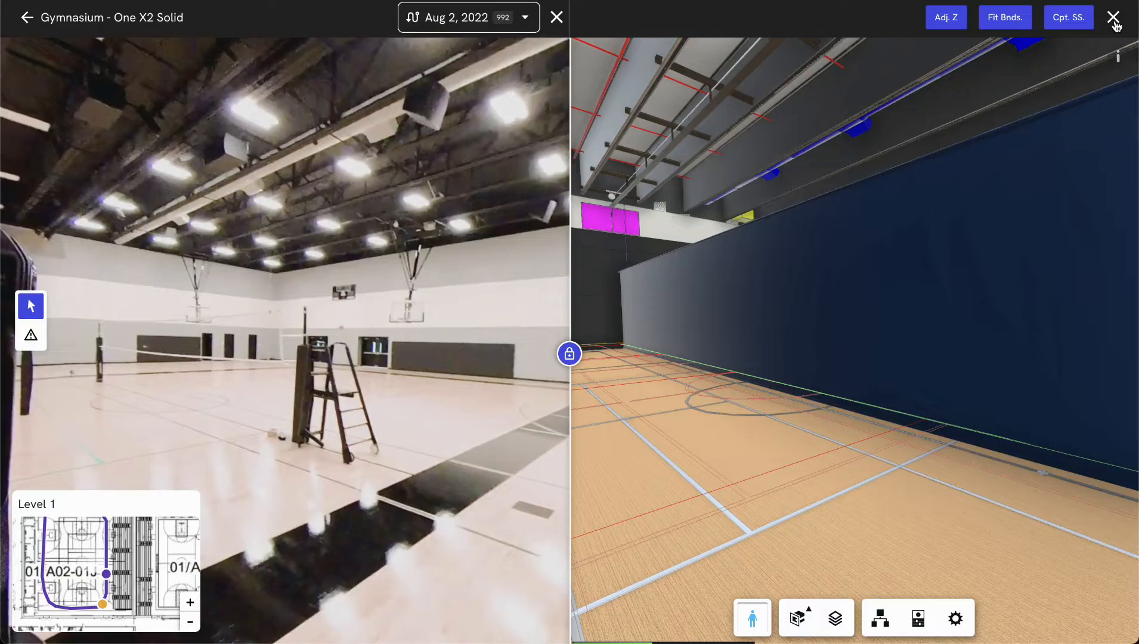
left_click(1114, 17)
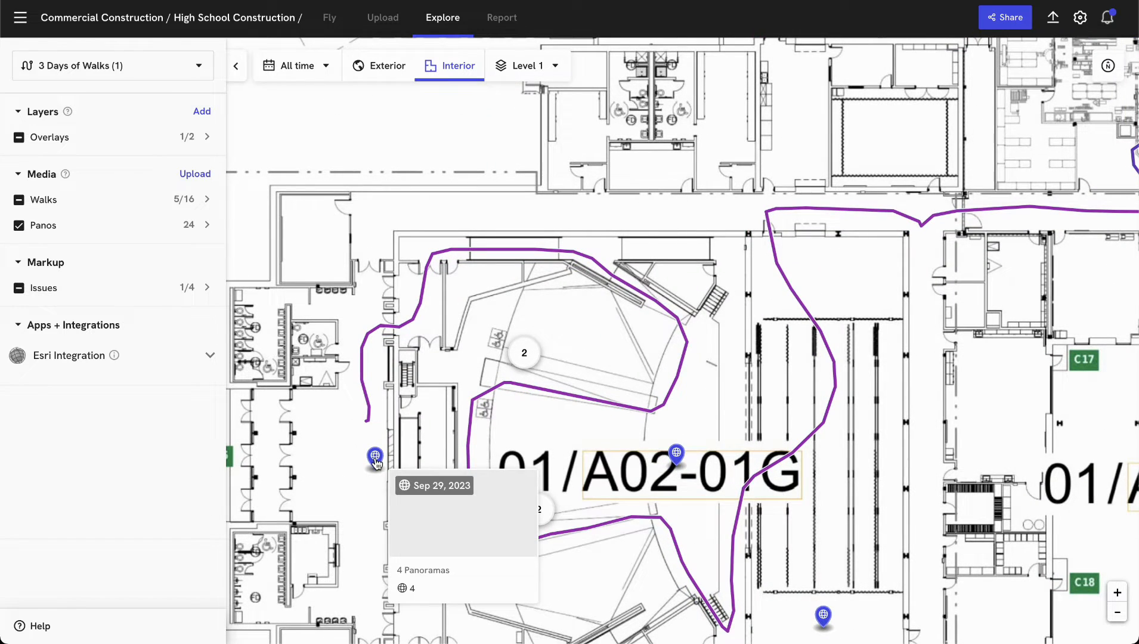
List the theater pin's panoramas and open the Jul 20, 2020 capture
left_click(375, 455)
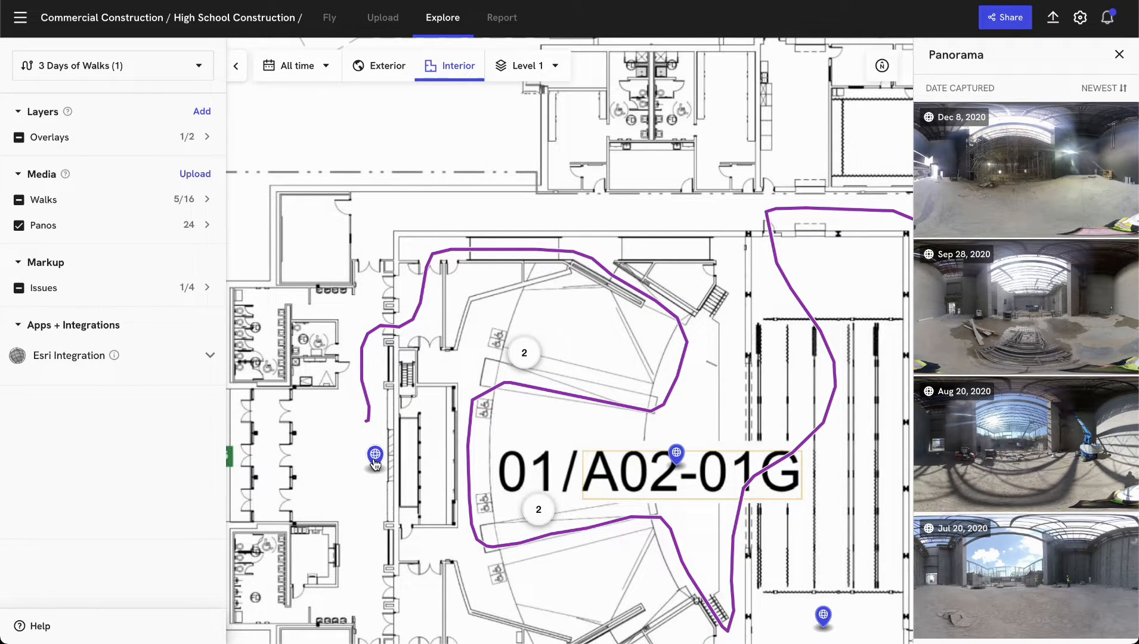
mouse_move(441, 397)
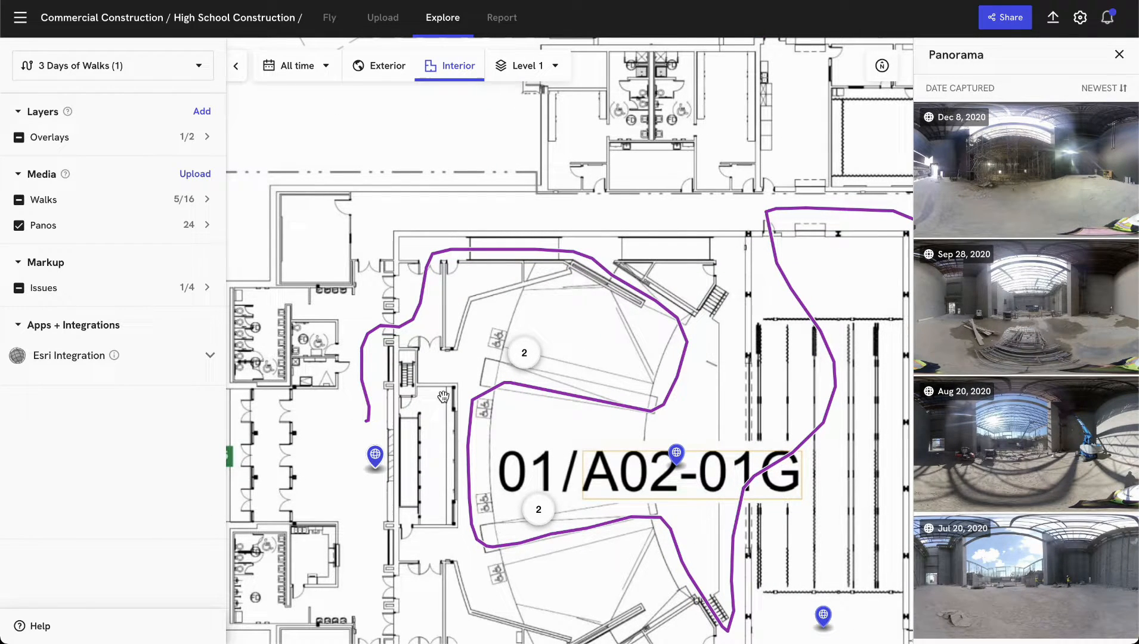
mouse_move(974, 131)
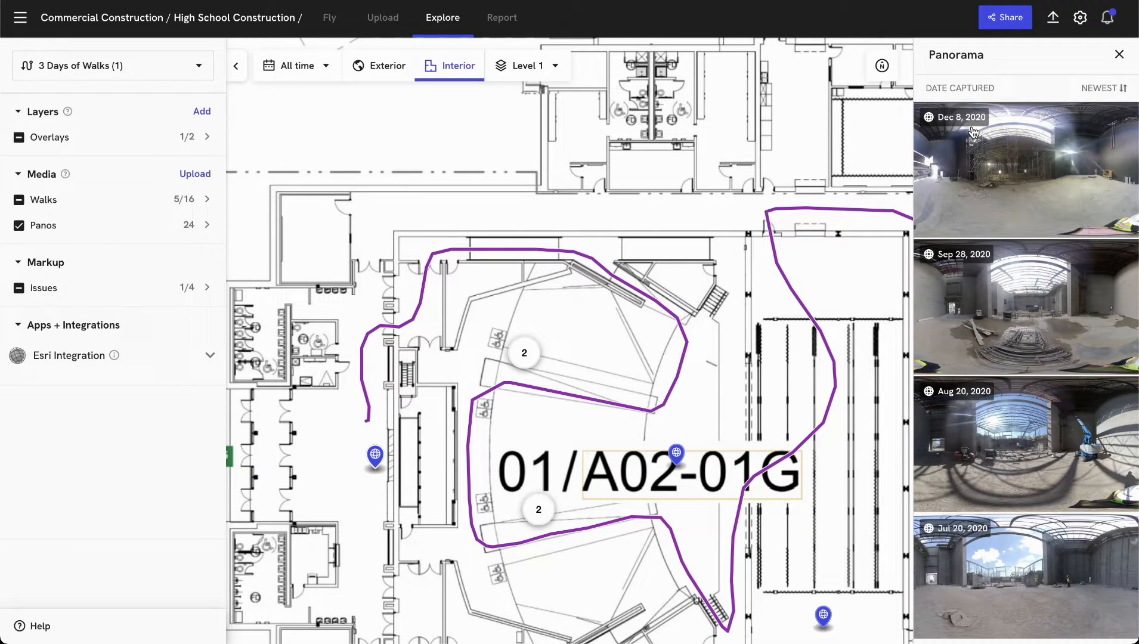
mouse_move(959, 308)
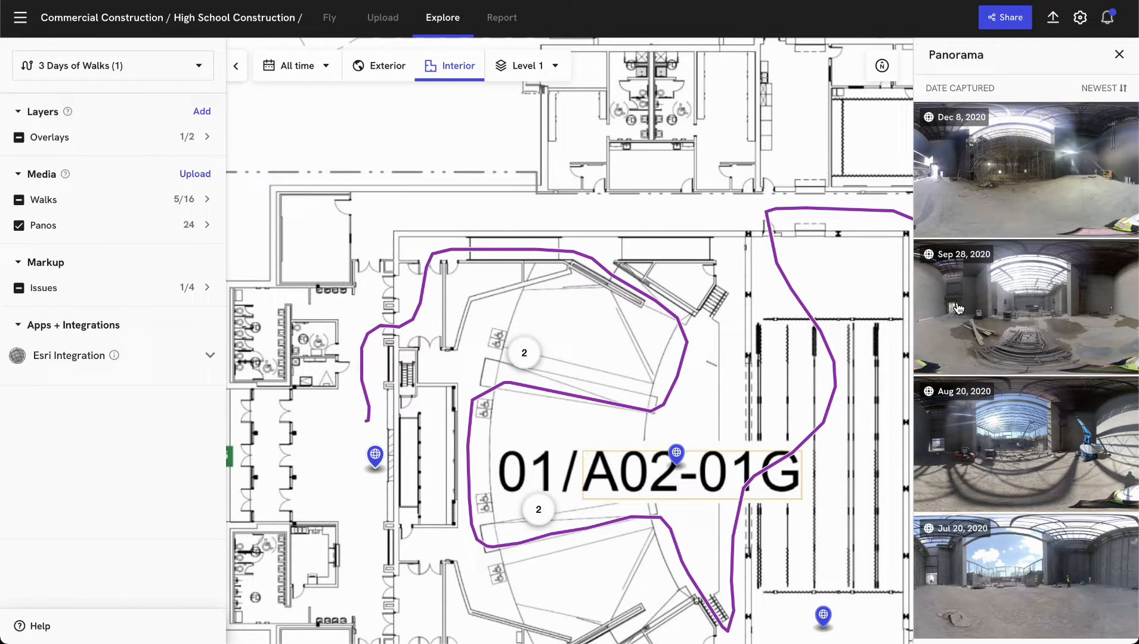
mouse_move(861, 552)
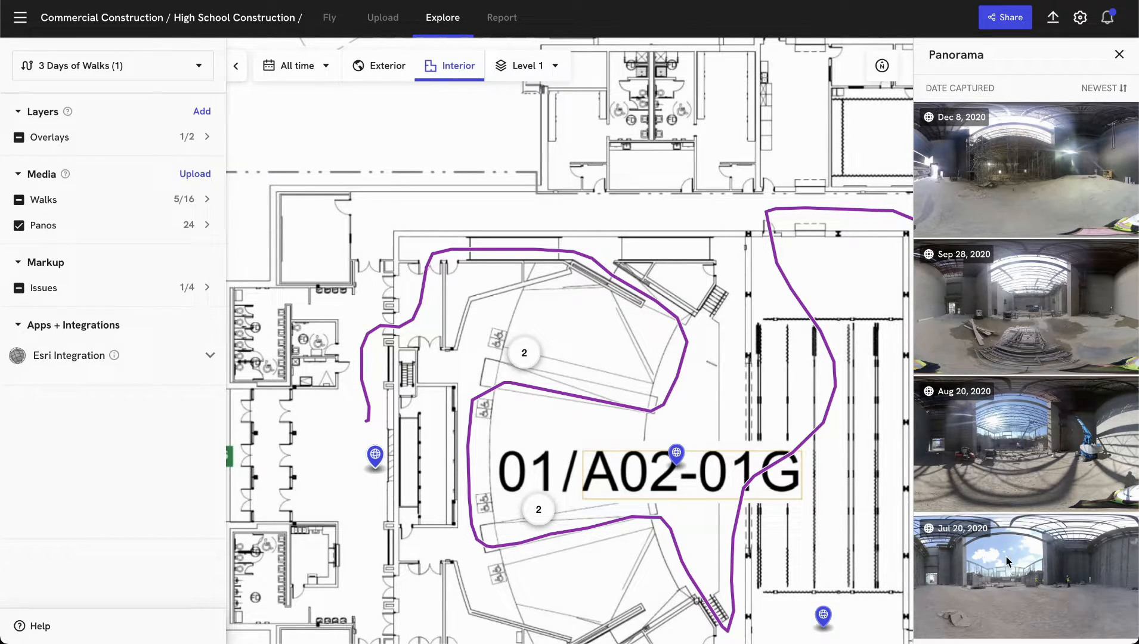
left_click(1023, 573)
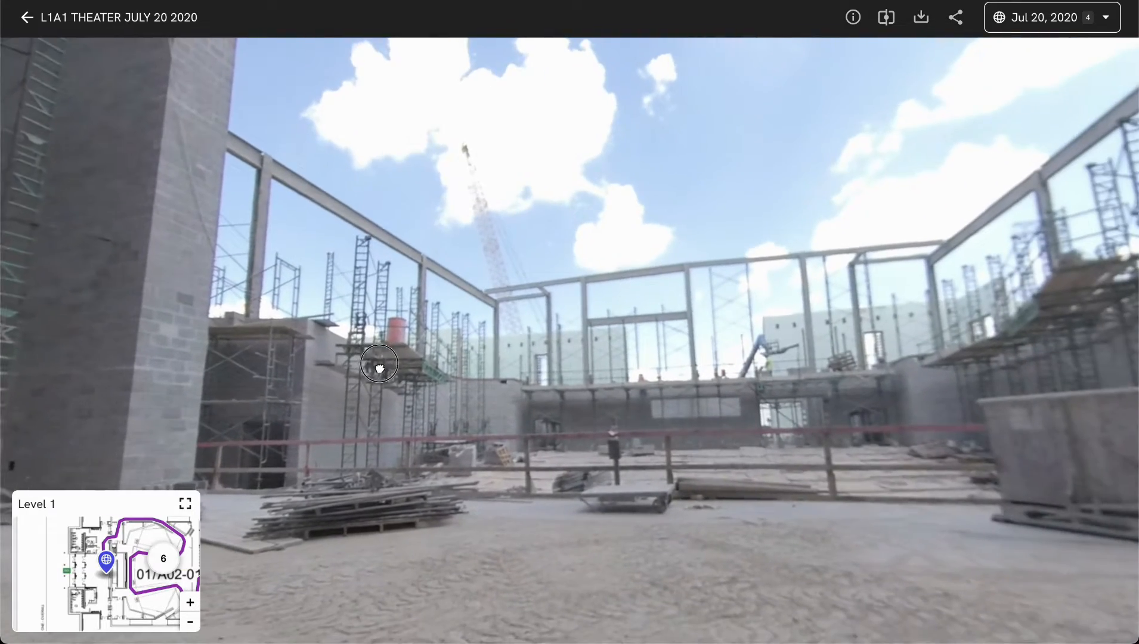
Look around the July theater panorama, then switch to the Aug 20, 2020 capture
left_click_drag(379, 362, 588, 418)
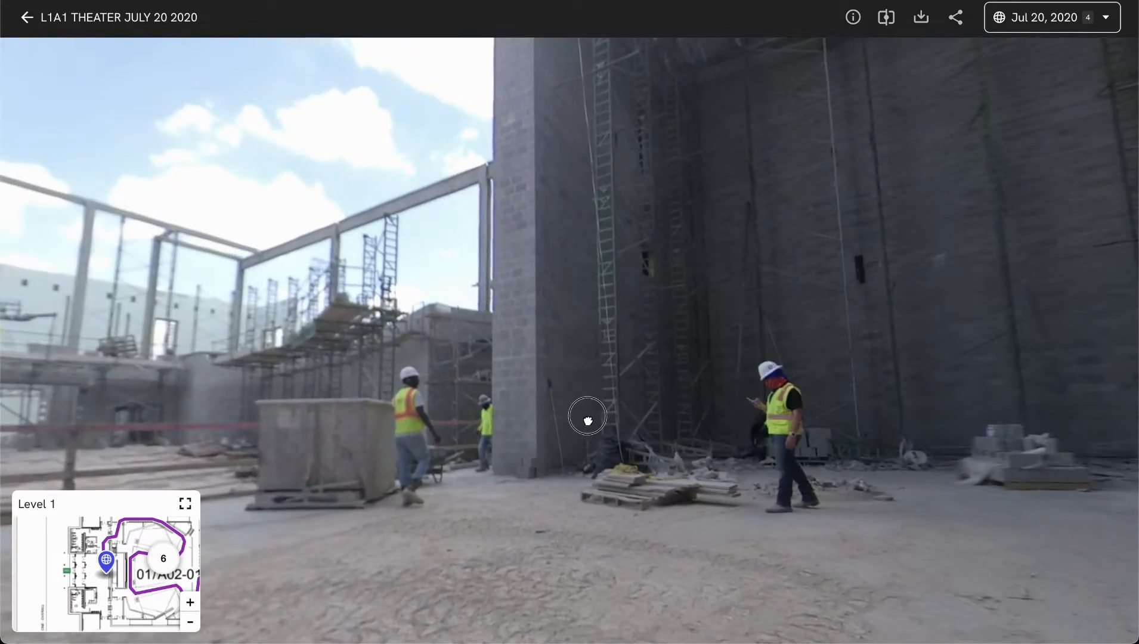
left_click_drag(586, 420, 866, 303)
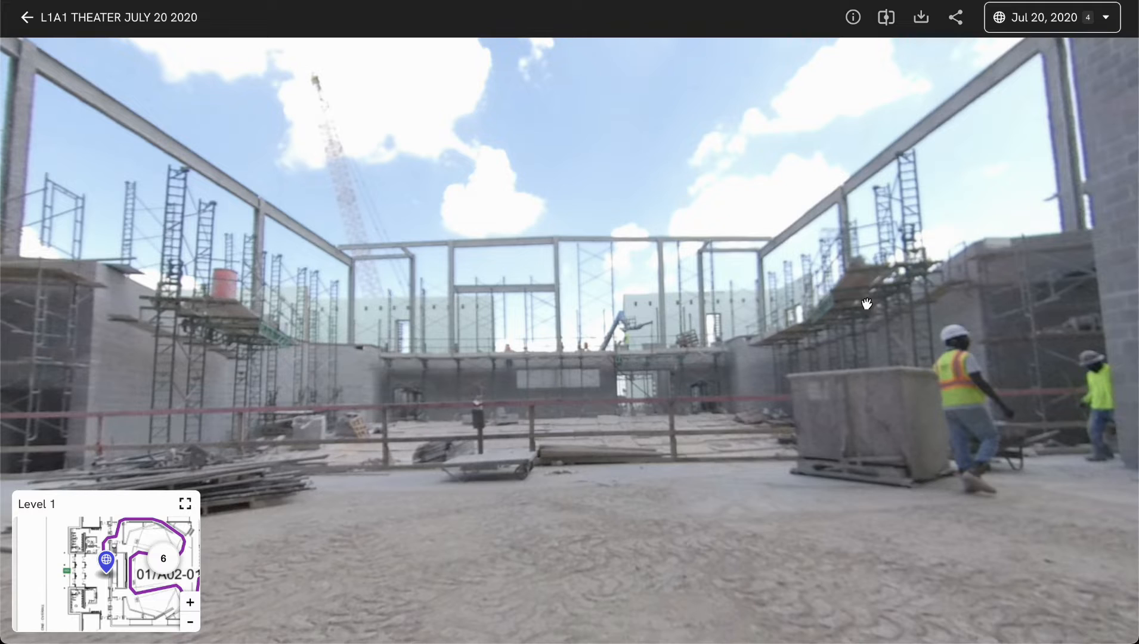
left_click(1063, 17)
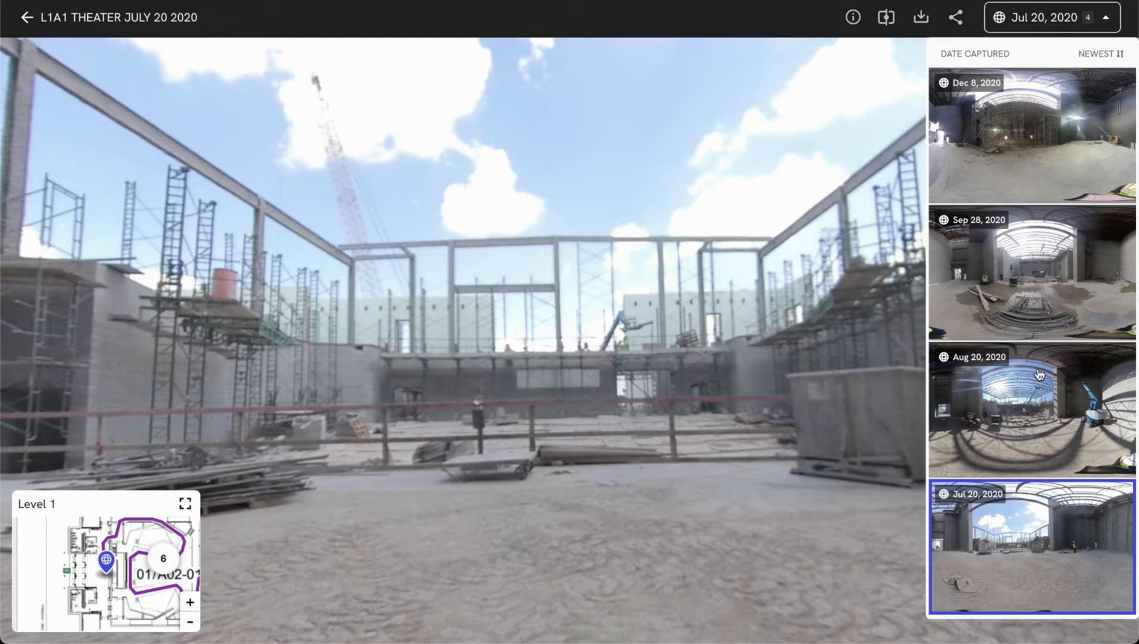
left_click(1033, 410)
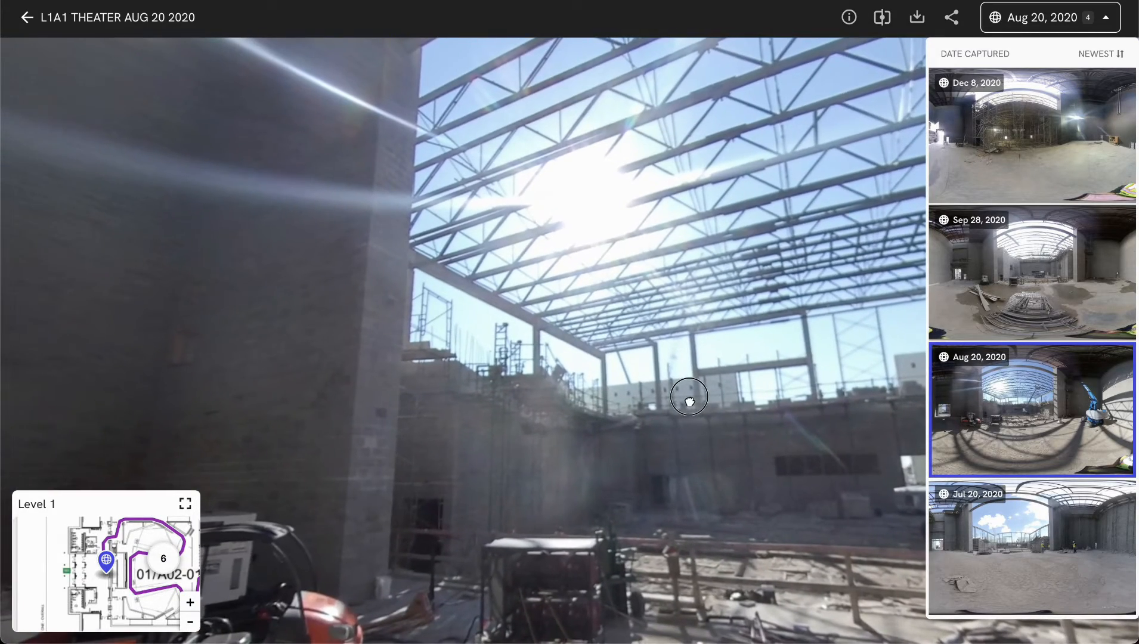
left_click_drag(688, 400, 524, 366)
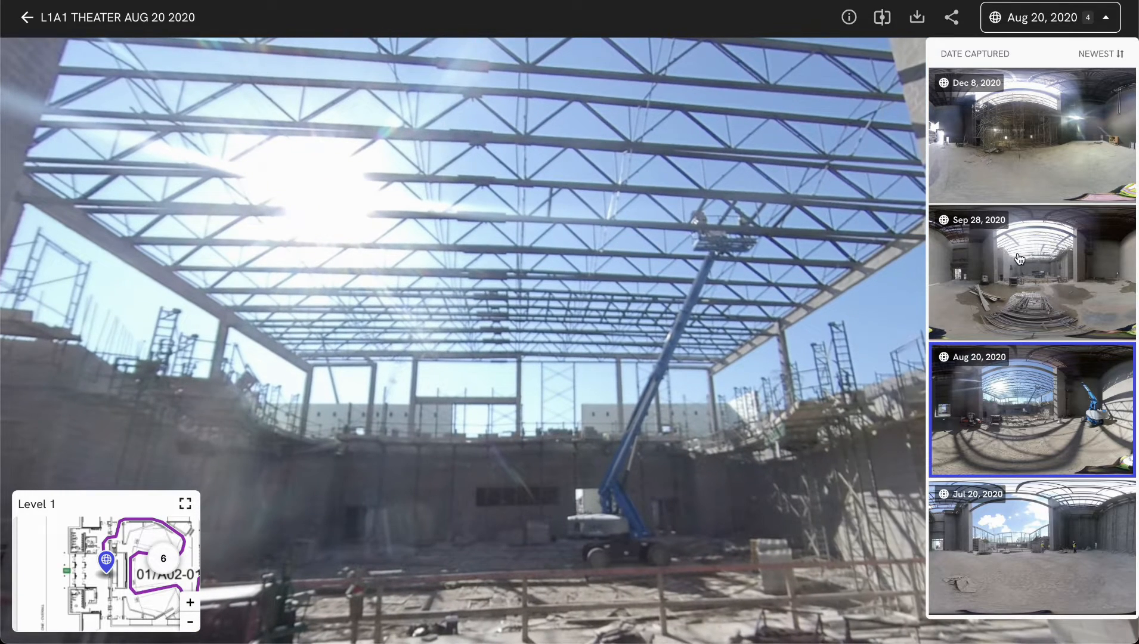
Browse the Sep 28 and Dec 8, 2020 theater panoramas, looking around each
left_click(1021, 260)
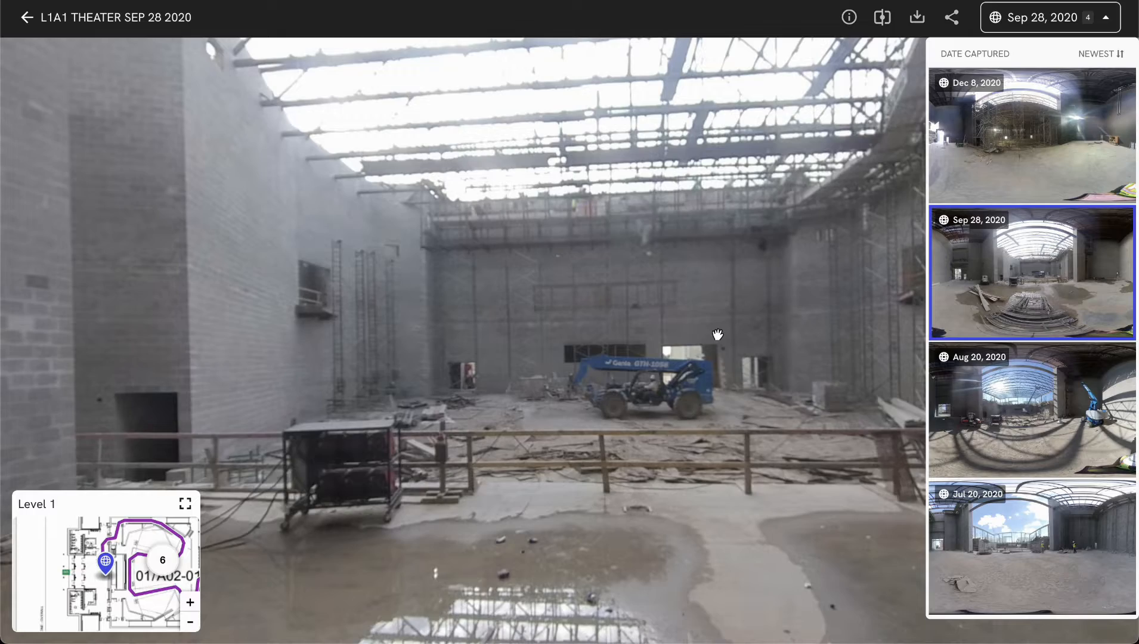
left_click_drag(716, 336, 610, 458)
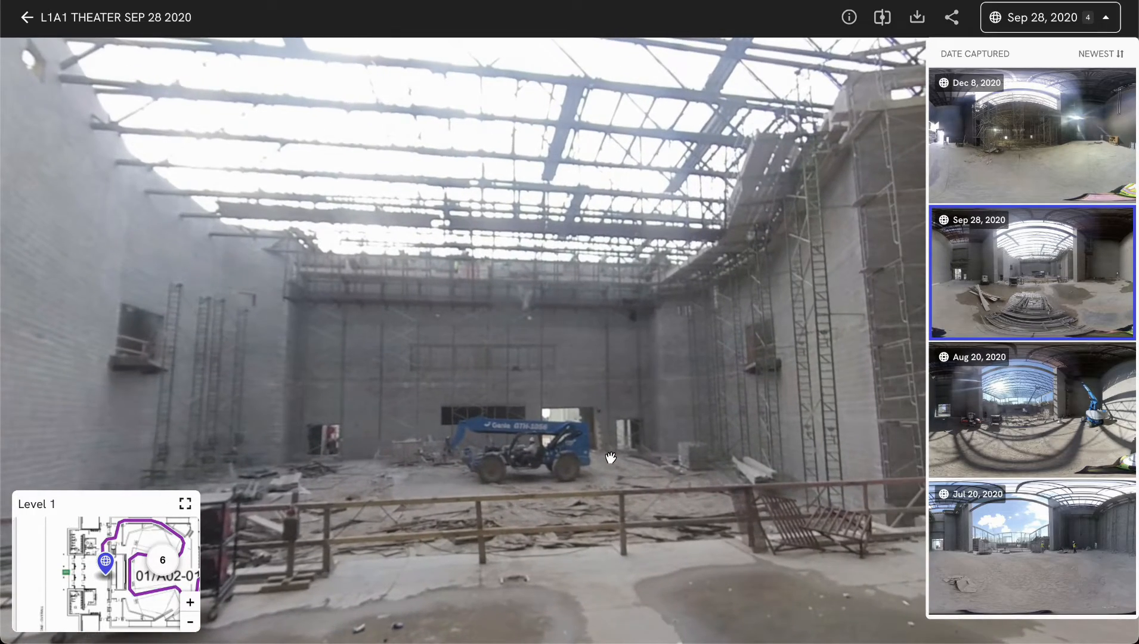
left_click_drag(611, 457, 372, 399)
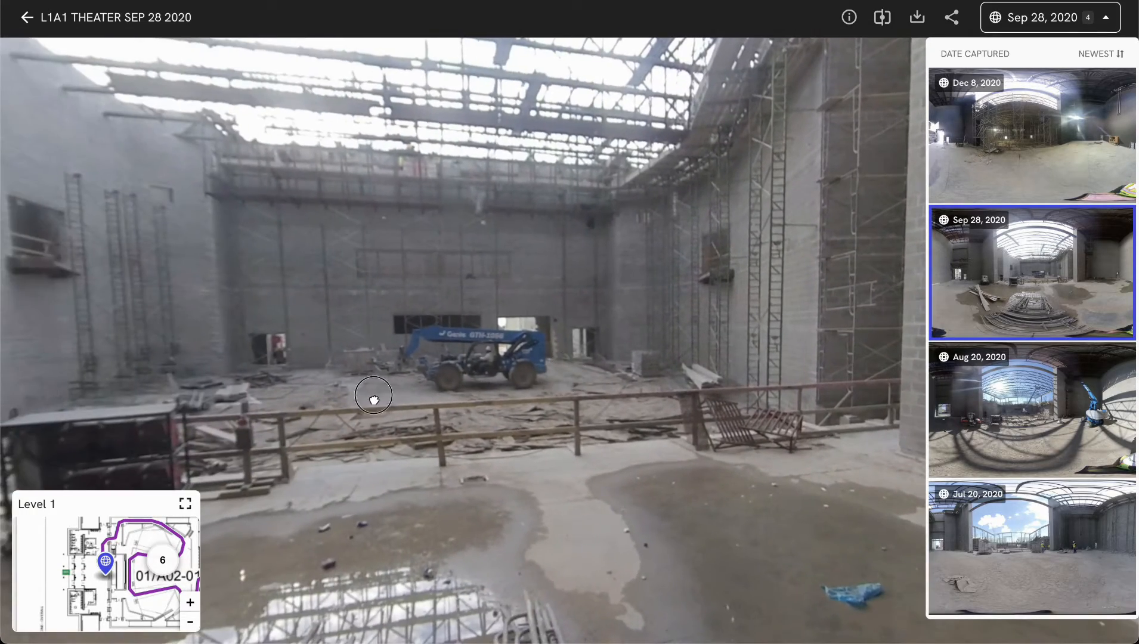
left_click(1031, 133)
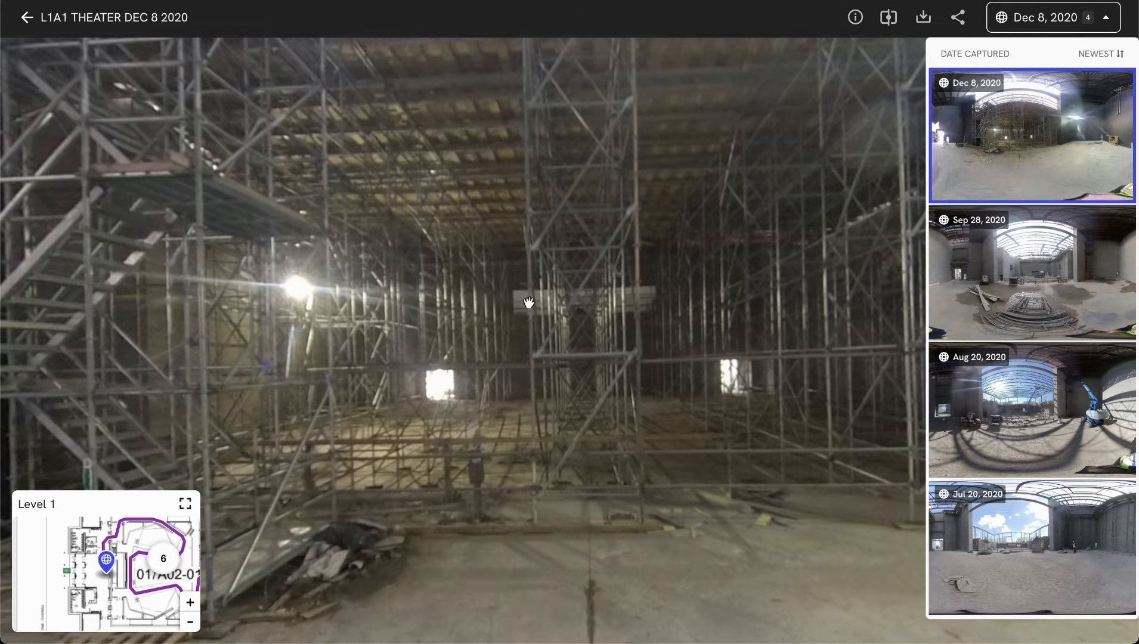
left_click_drag(528, 302, 475, 478)
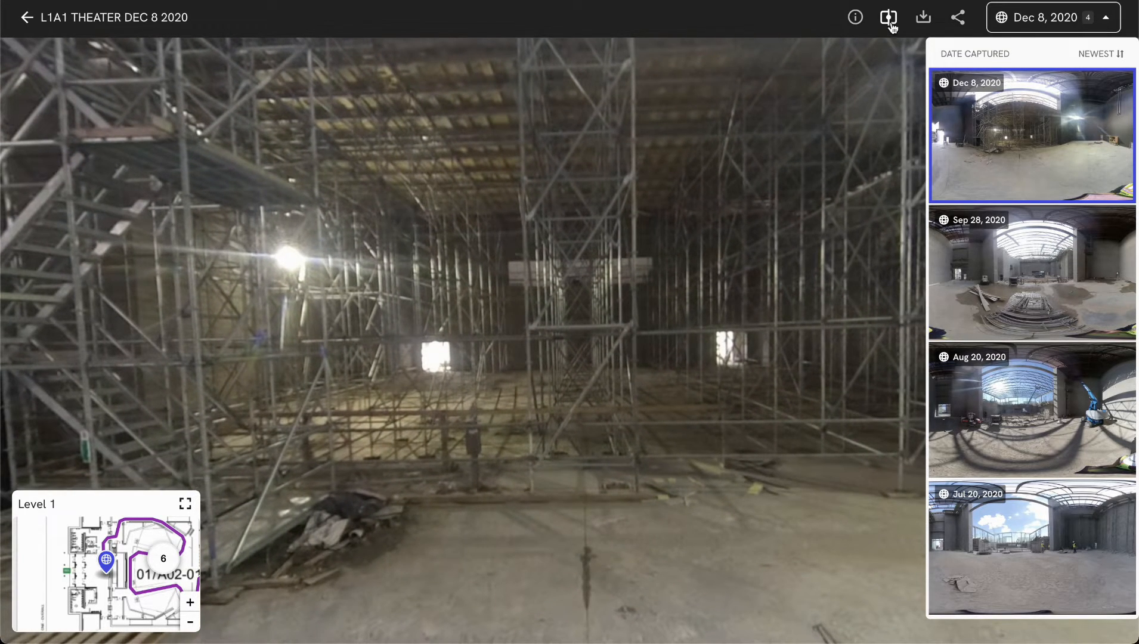
mouse_move(888, 17)
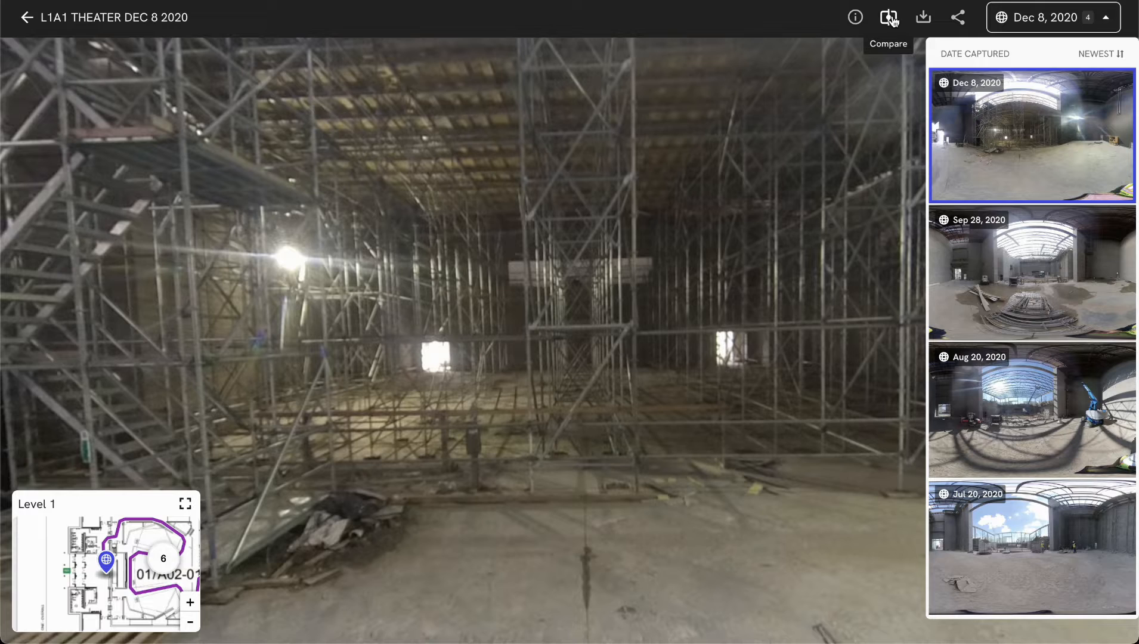
mouse_move(952, 18)
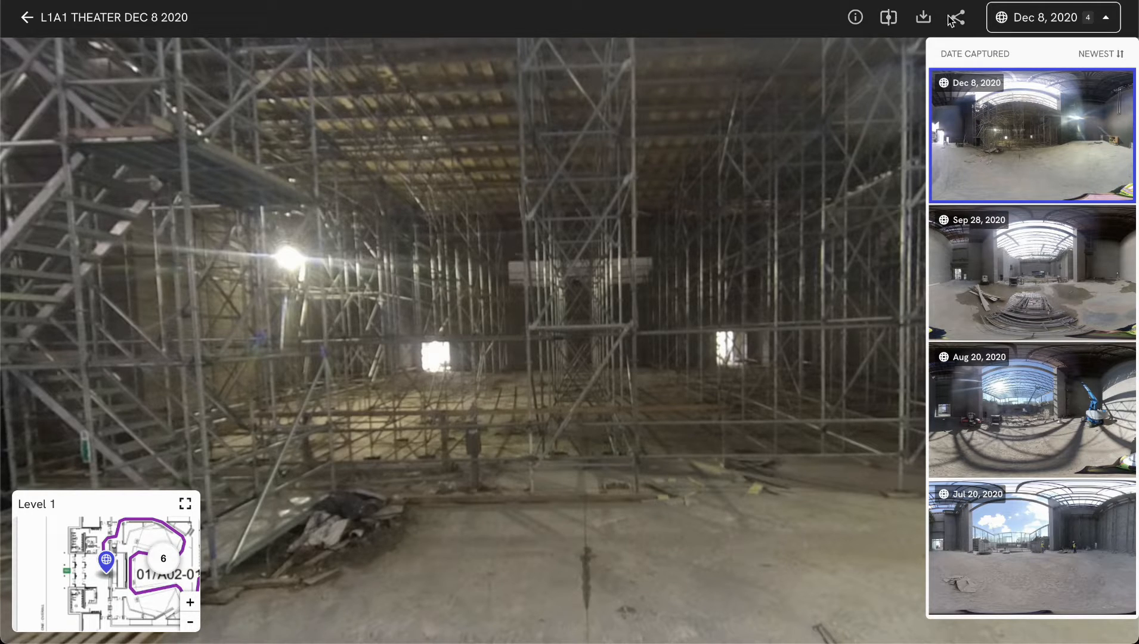
mouse_move(957, 18)
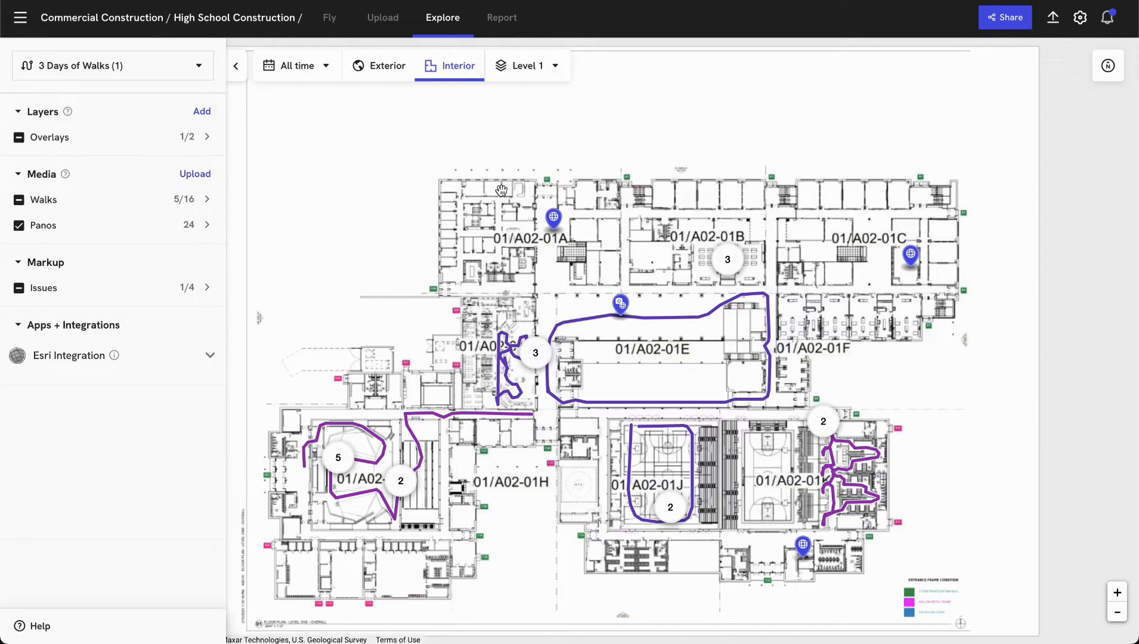
Open the project's reports and view the Issue Report
left_click(501, 17)
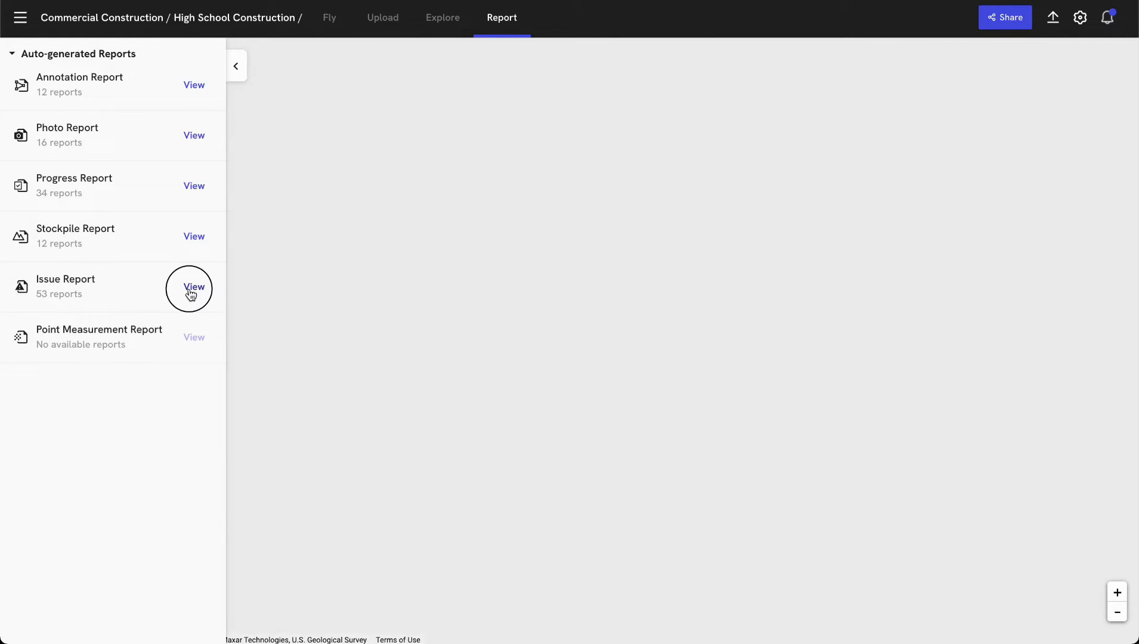
left_click(194, 286)
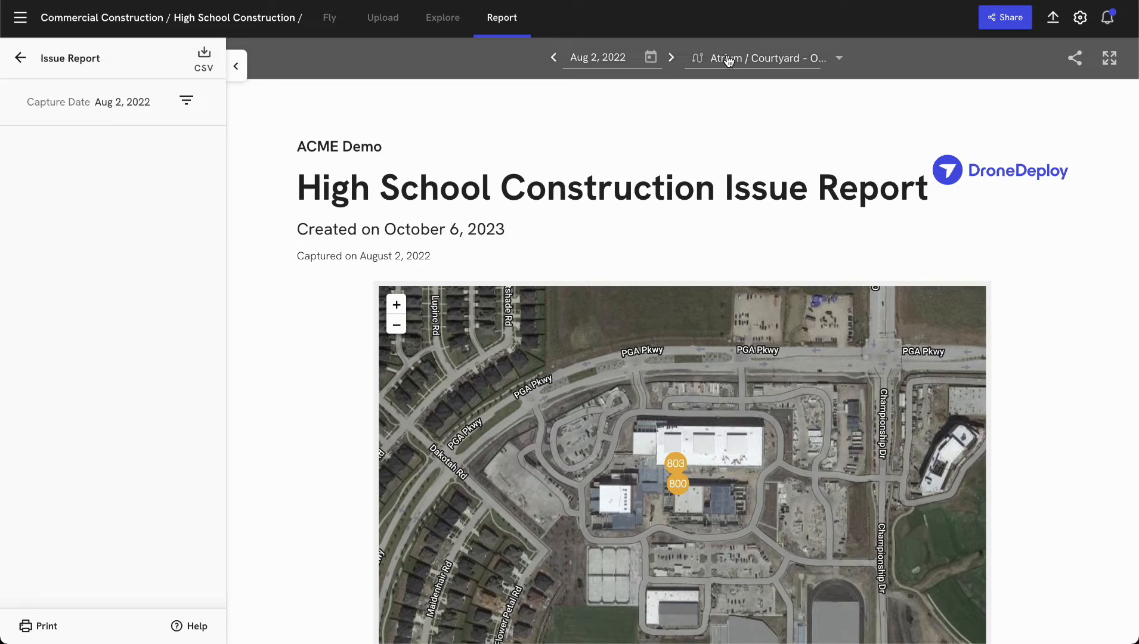
Switch the report location to Kitchen, then to the Gymnasium map
left_click(751, 58)
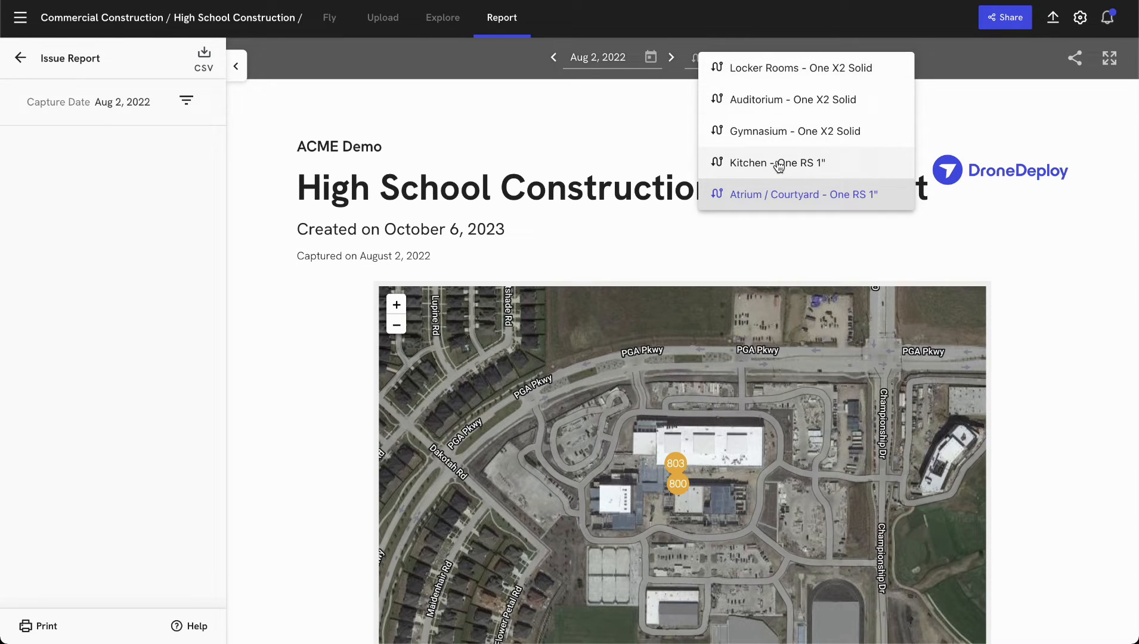
left_click(778, 163)
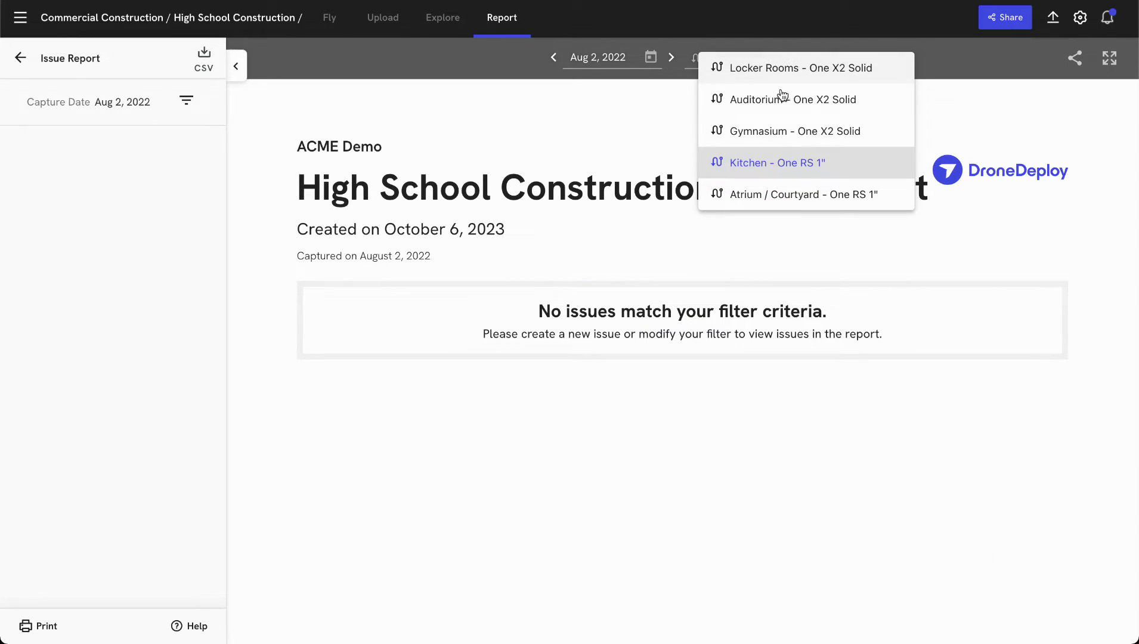
mouse_move(778, 136)
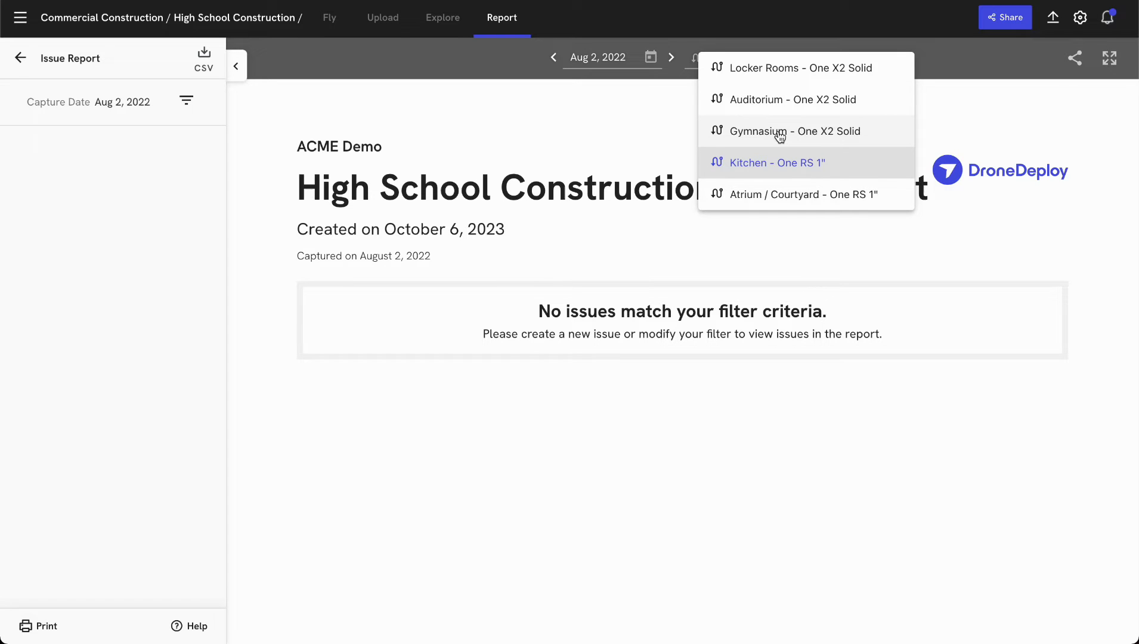
left_click(795, 131)
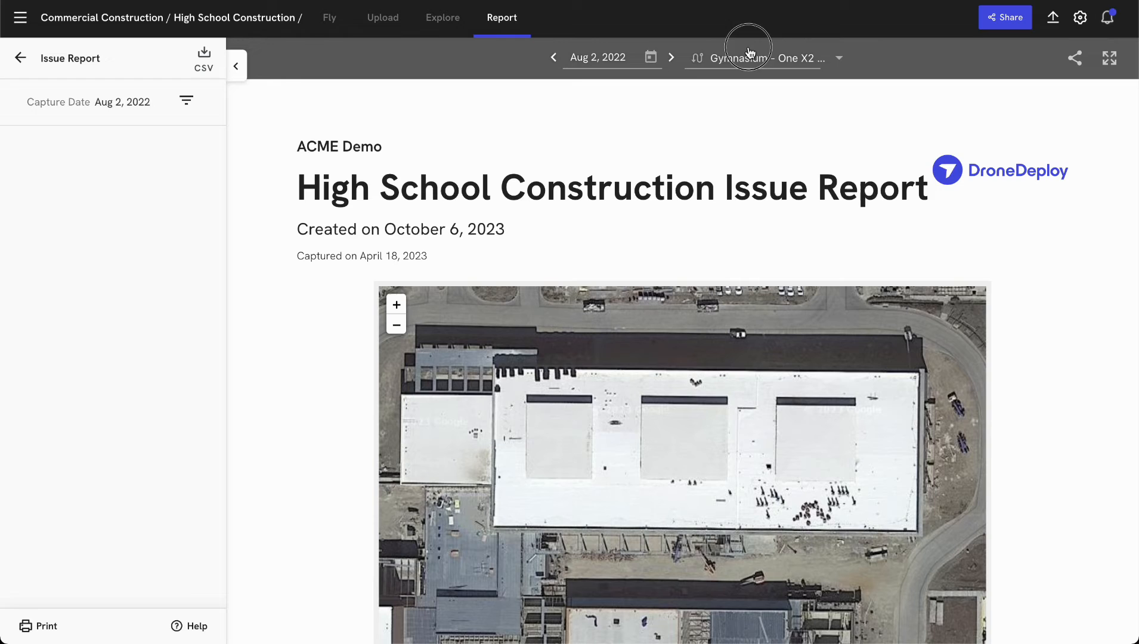
left_click(775, 57)
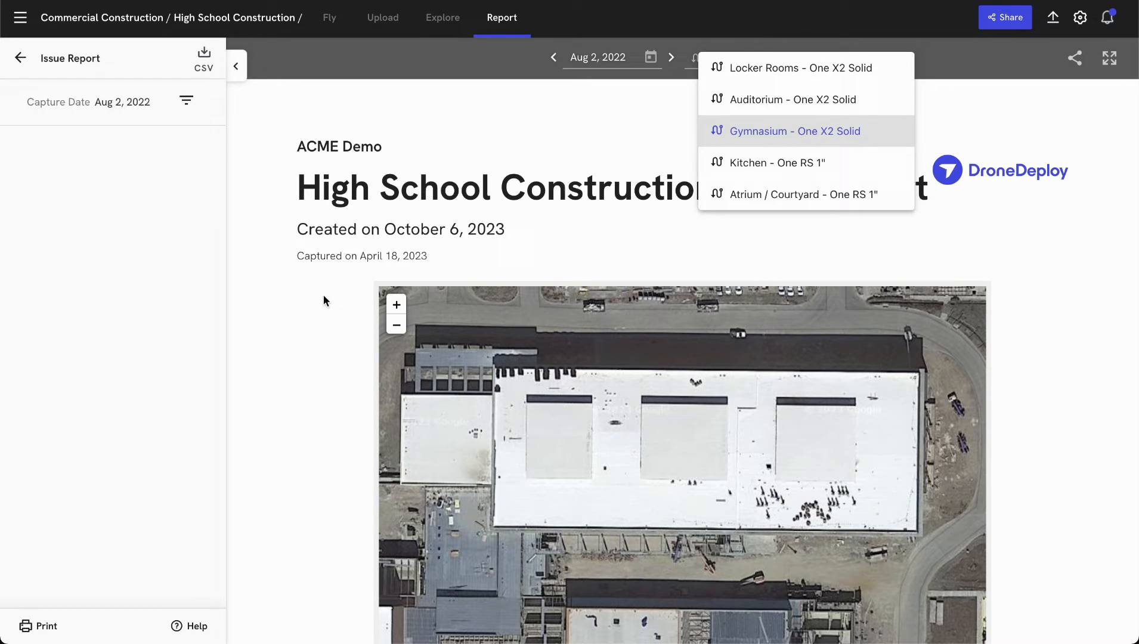
left_click(794, 130)
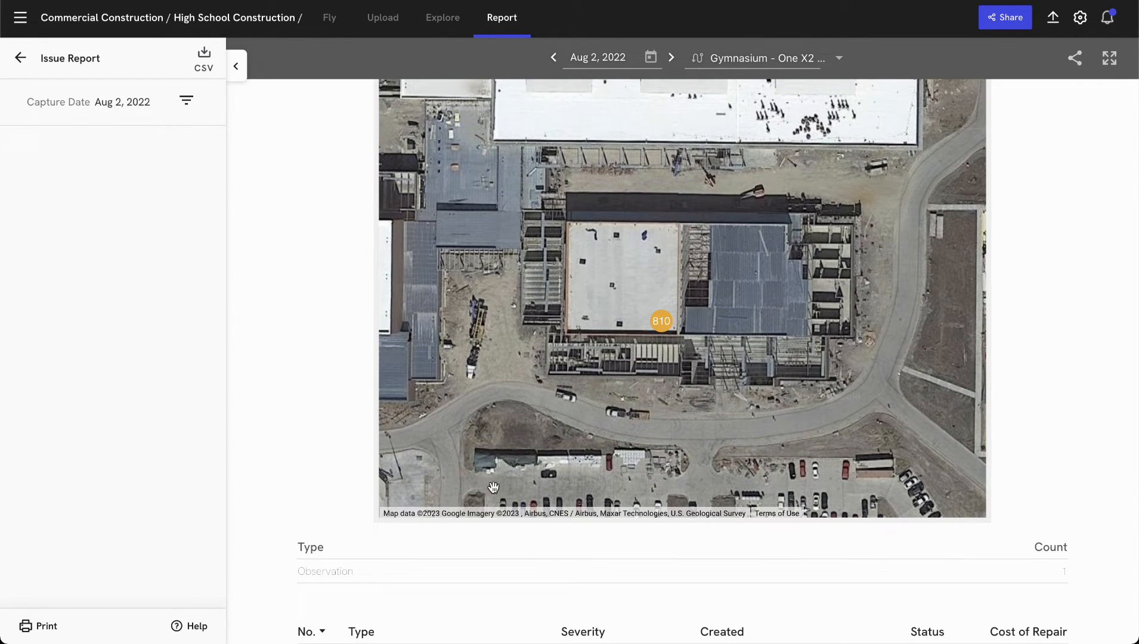
scroll("down", 3)
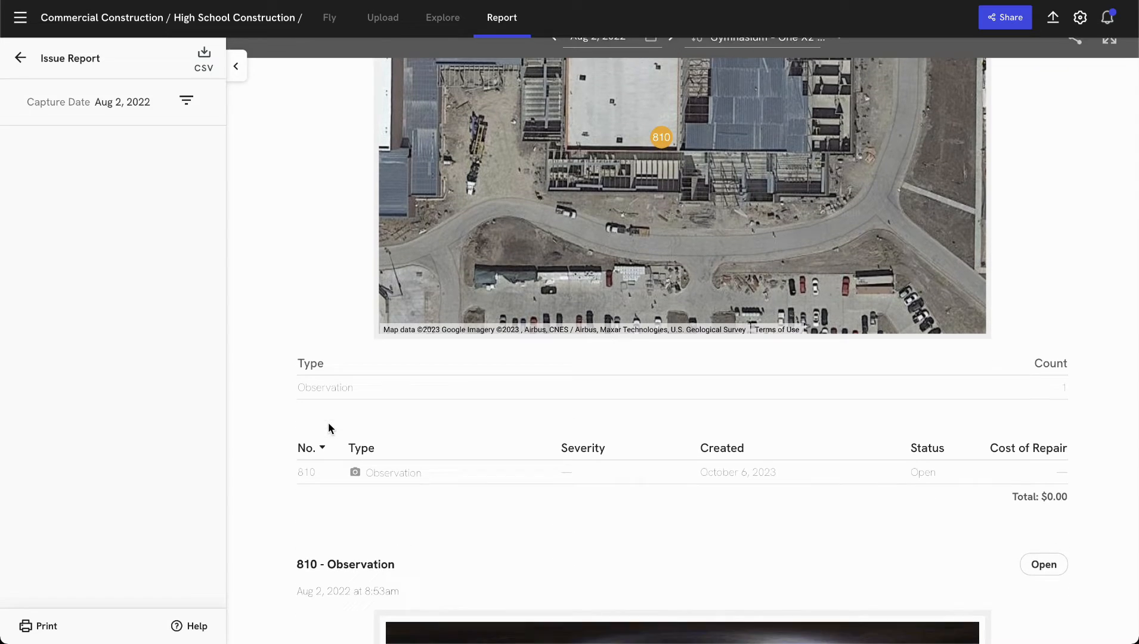
scroll("down", 3)
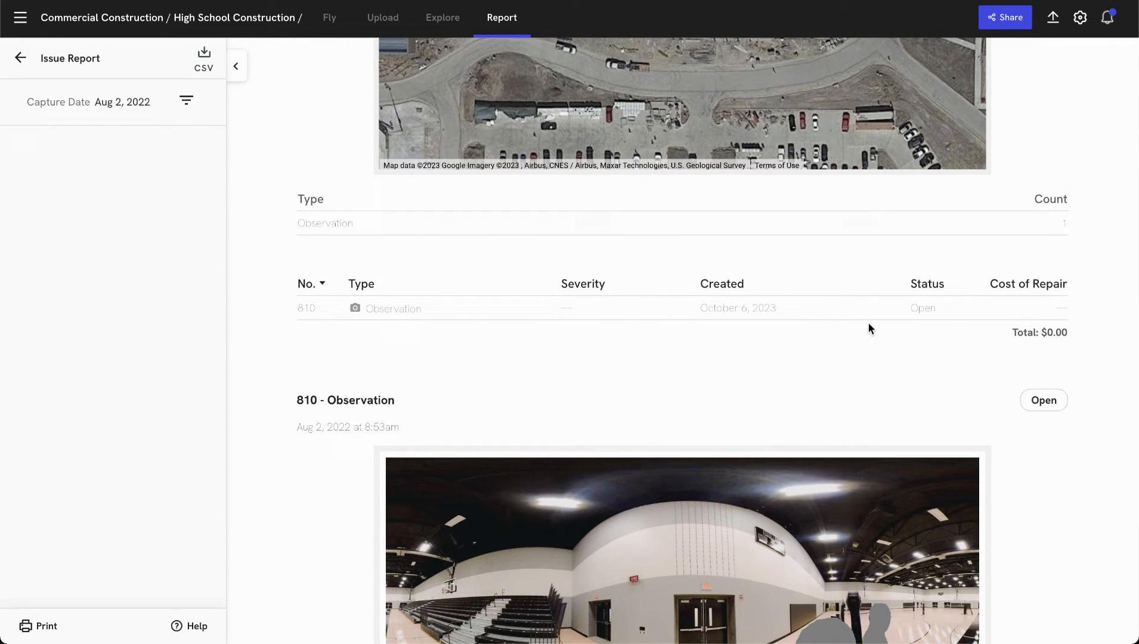
scroll("down", 3)
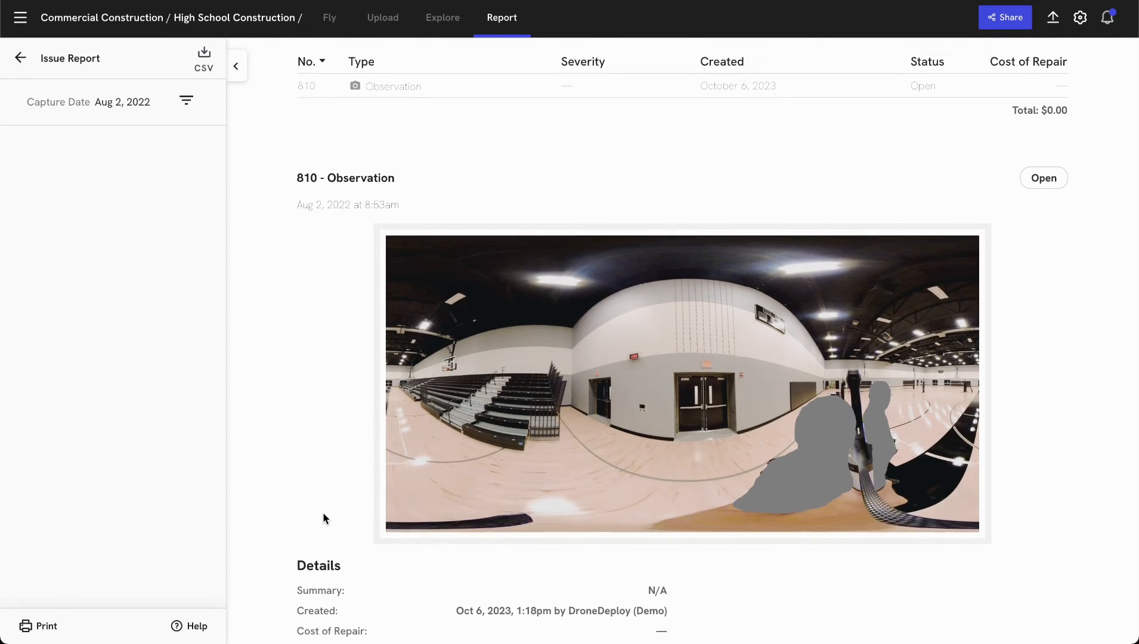
scroll("down", 3)
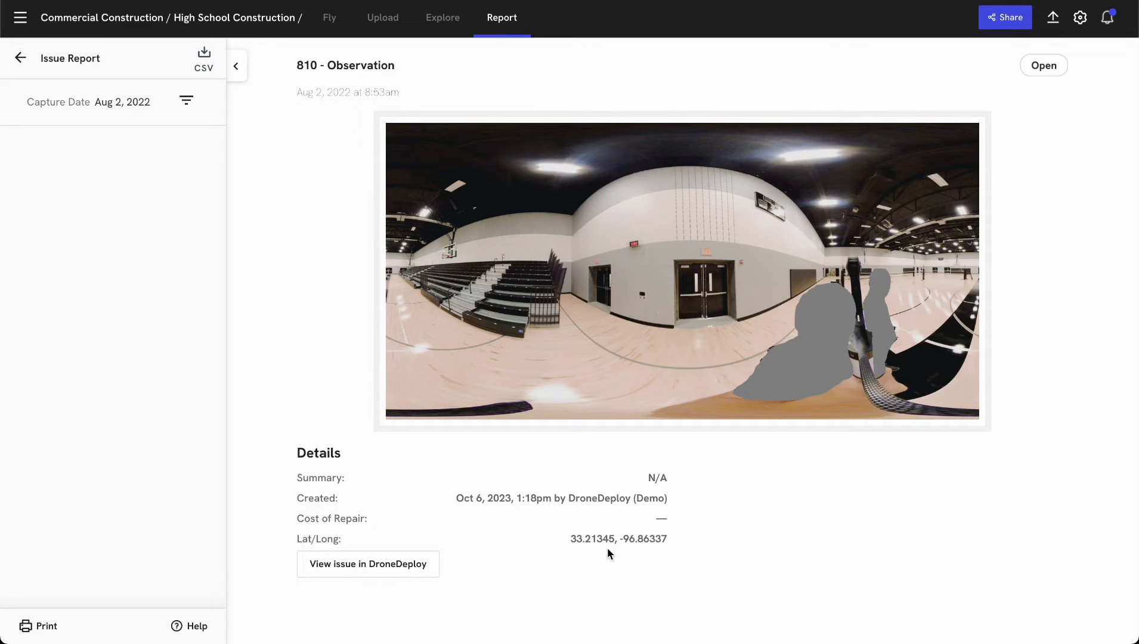
mouse_move(694, 502)
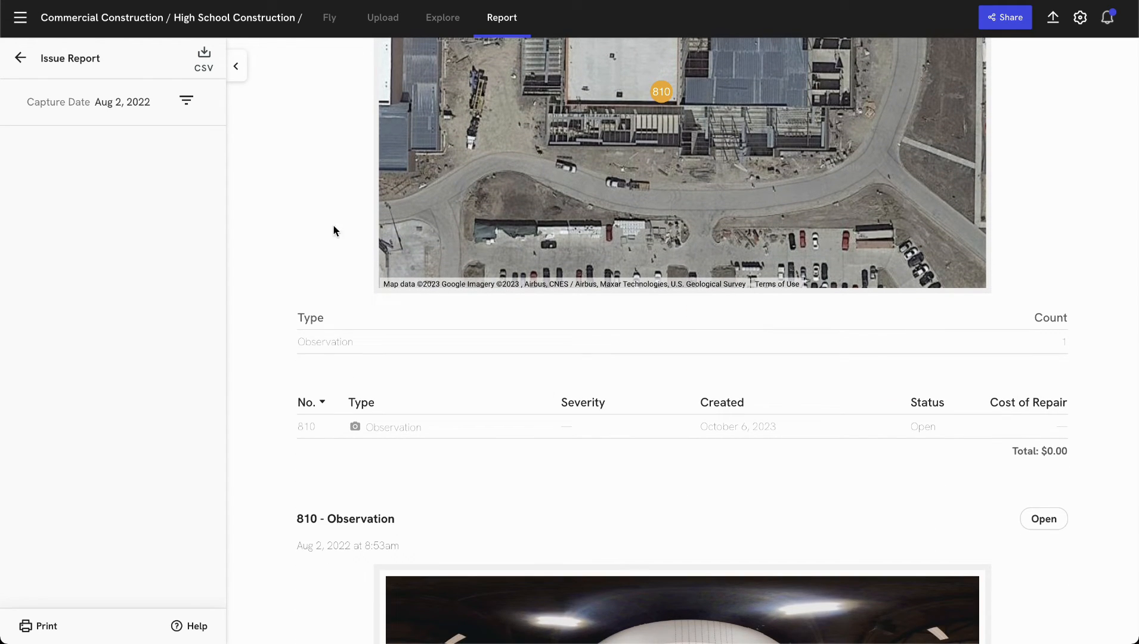
mouse_move(196, 503)
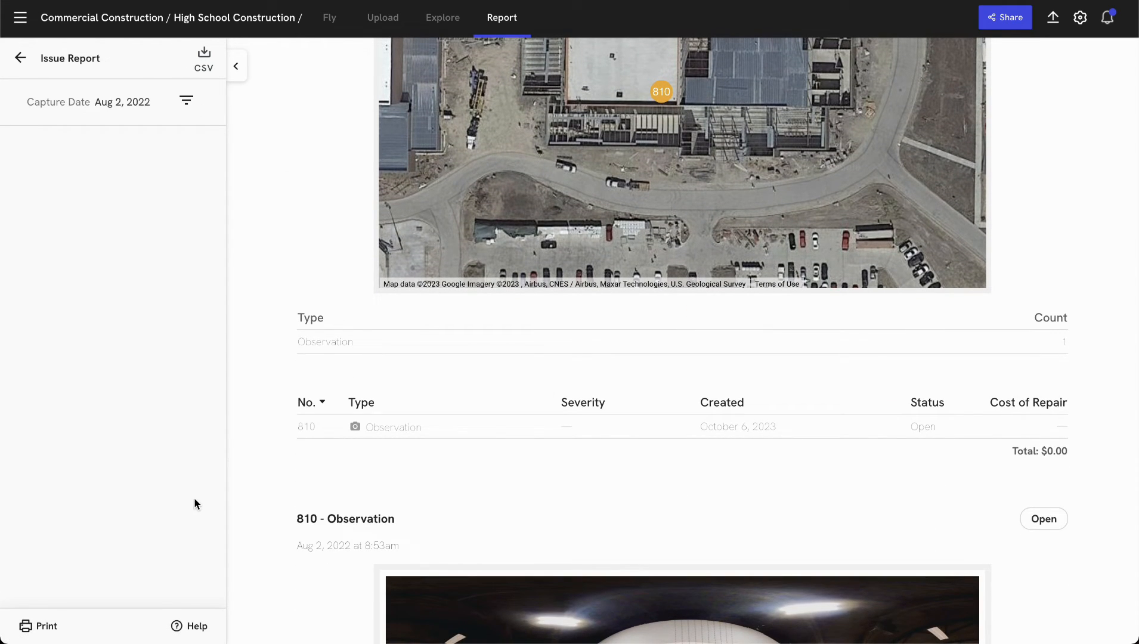